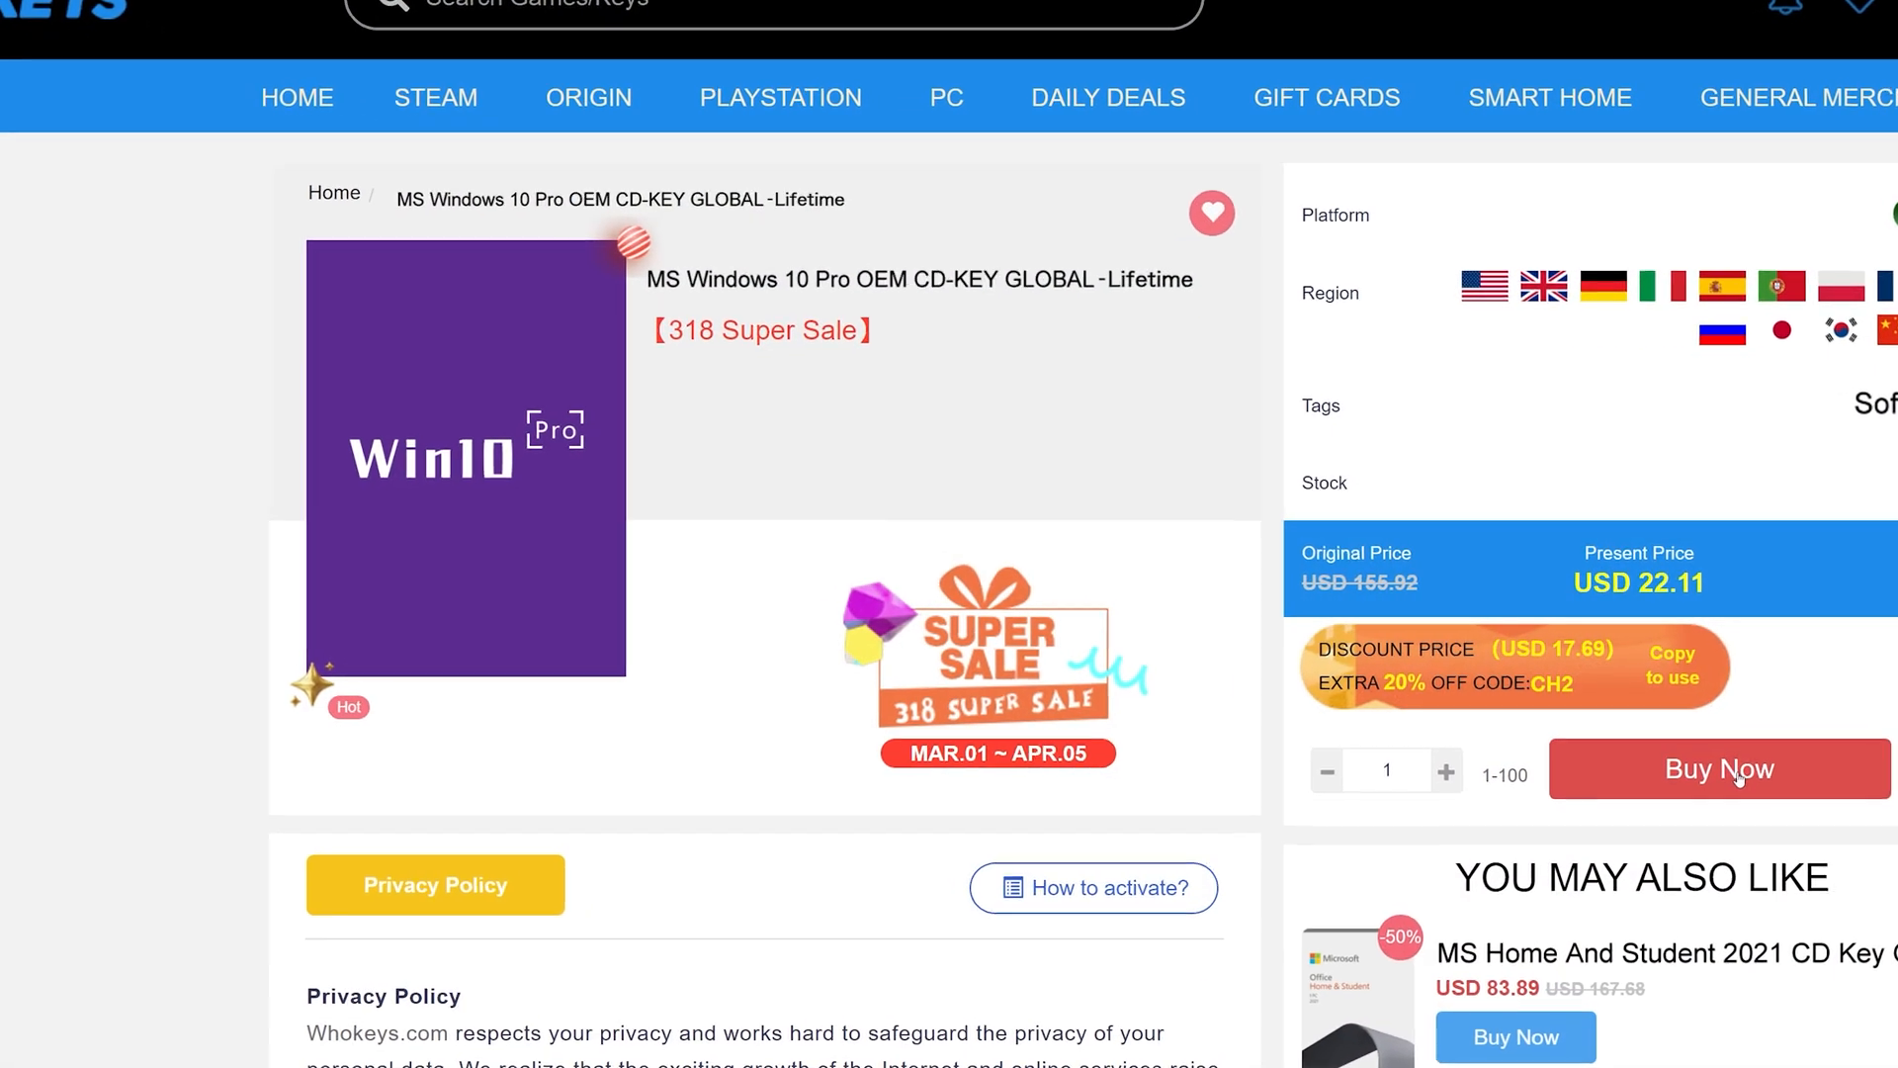
# Step: Buy the Windows 10 Pro and Office 2019 Professional Plus keys and apply the promotion code to the order
pyautogui.click(1720, 769)
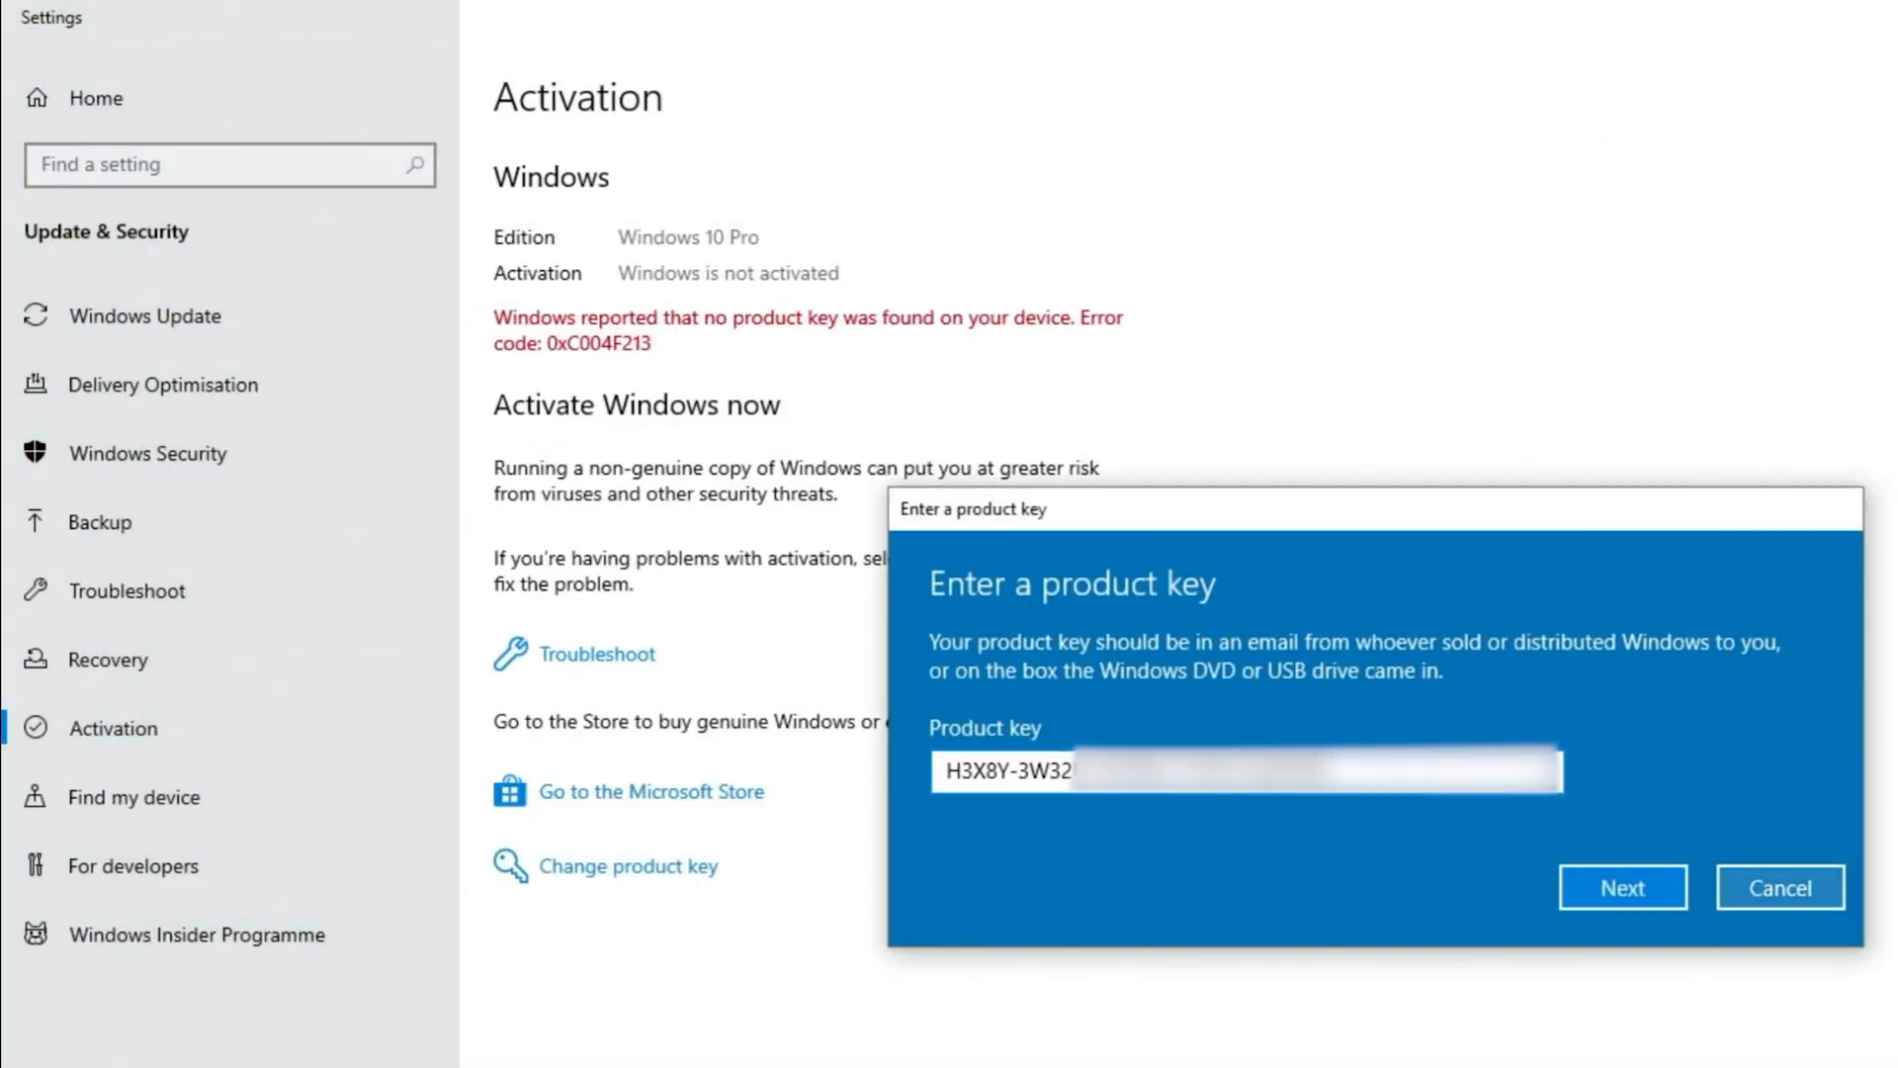
pyautogui.click(1621, 886)
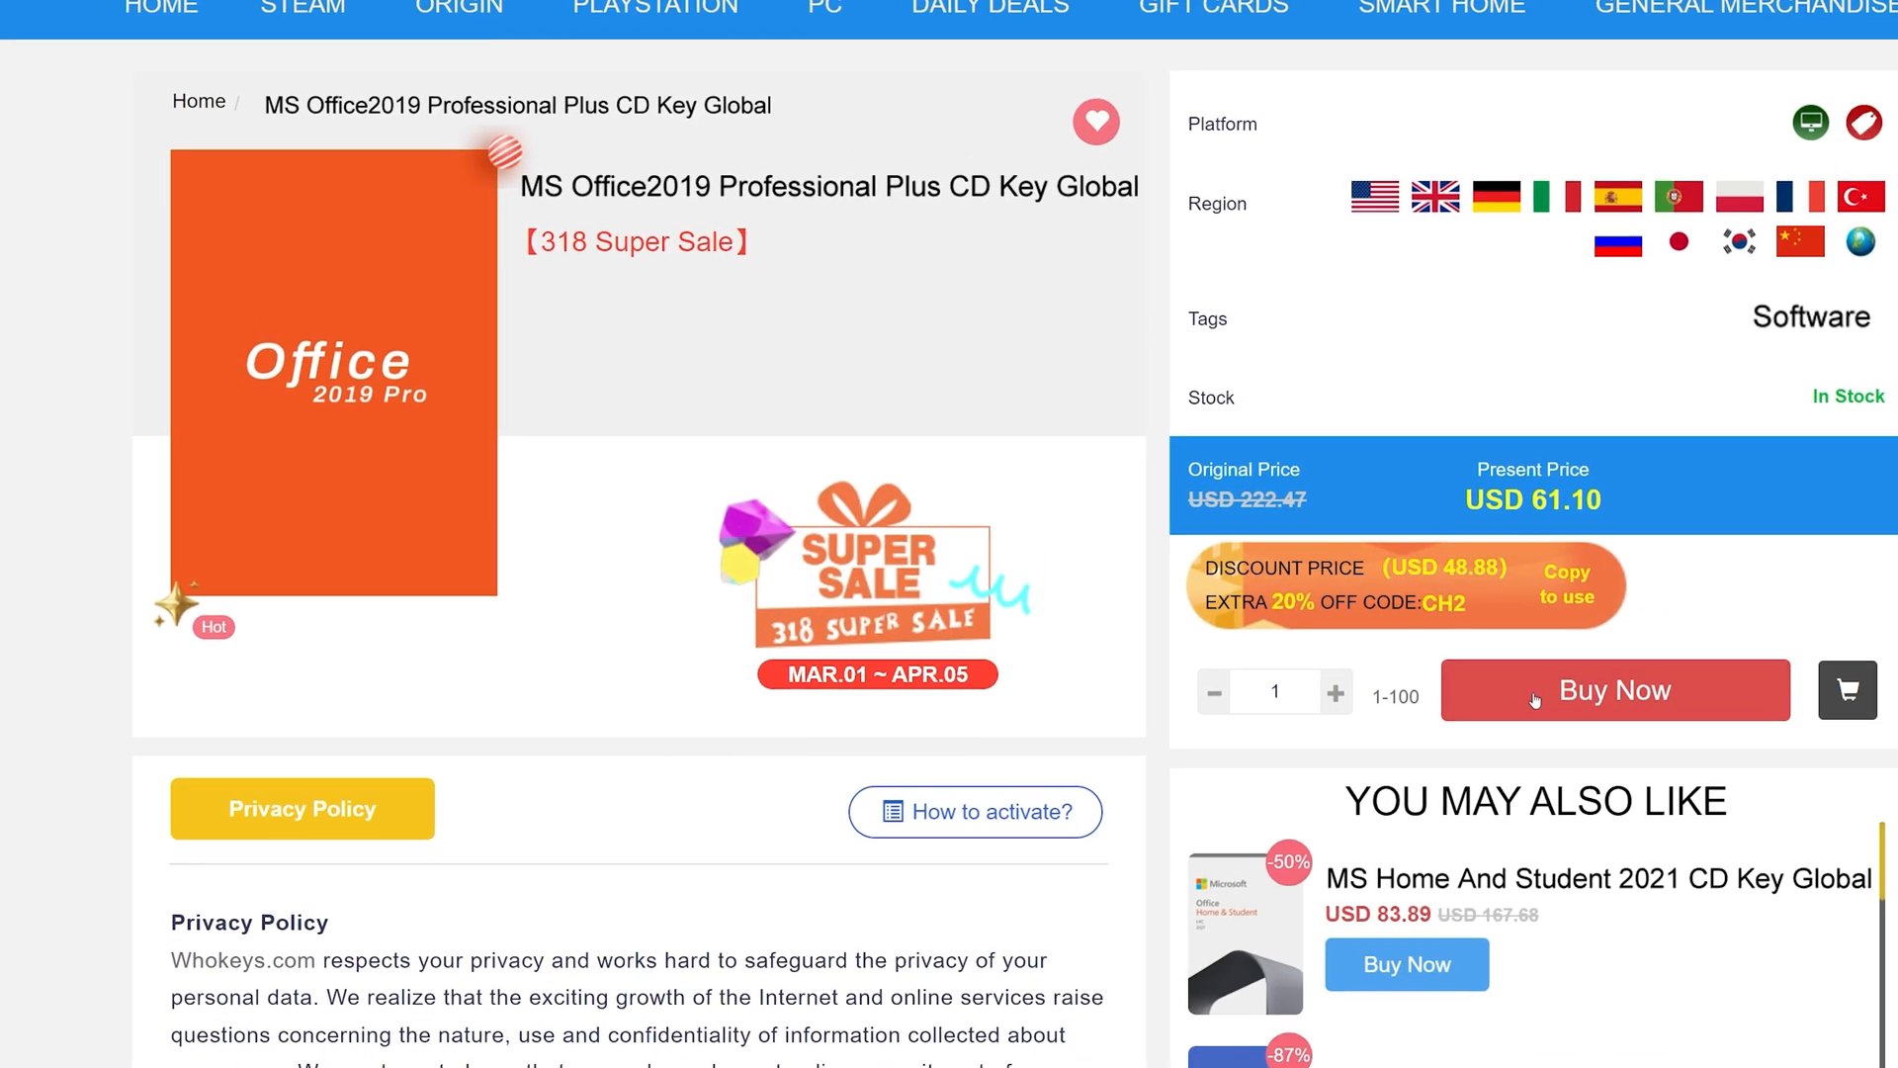
pyautogui.click(1614, 690)
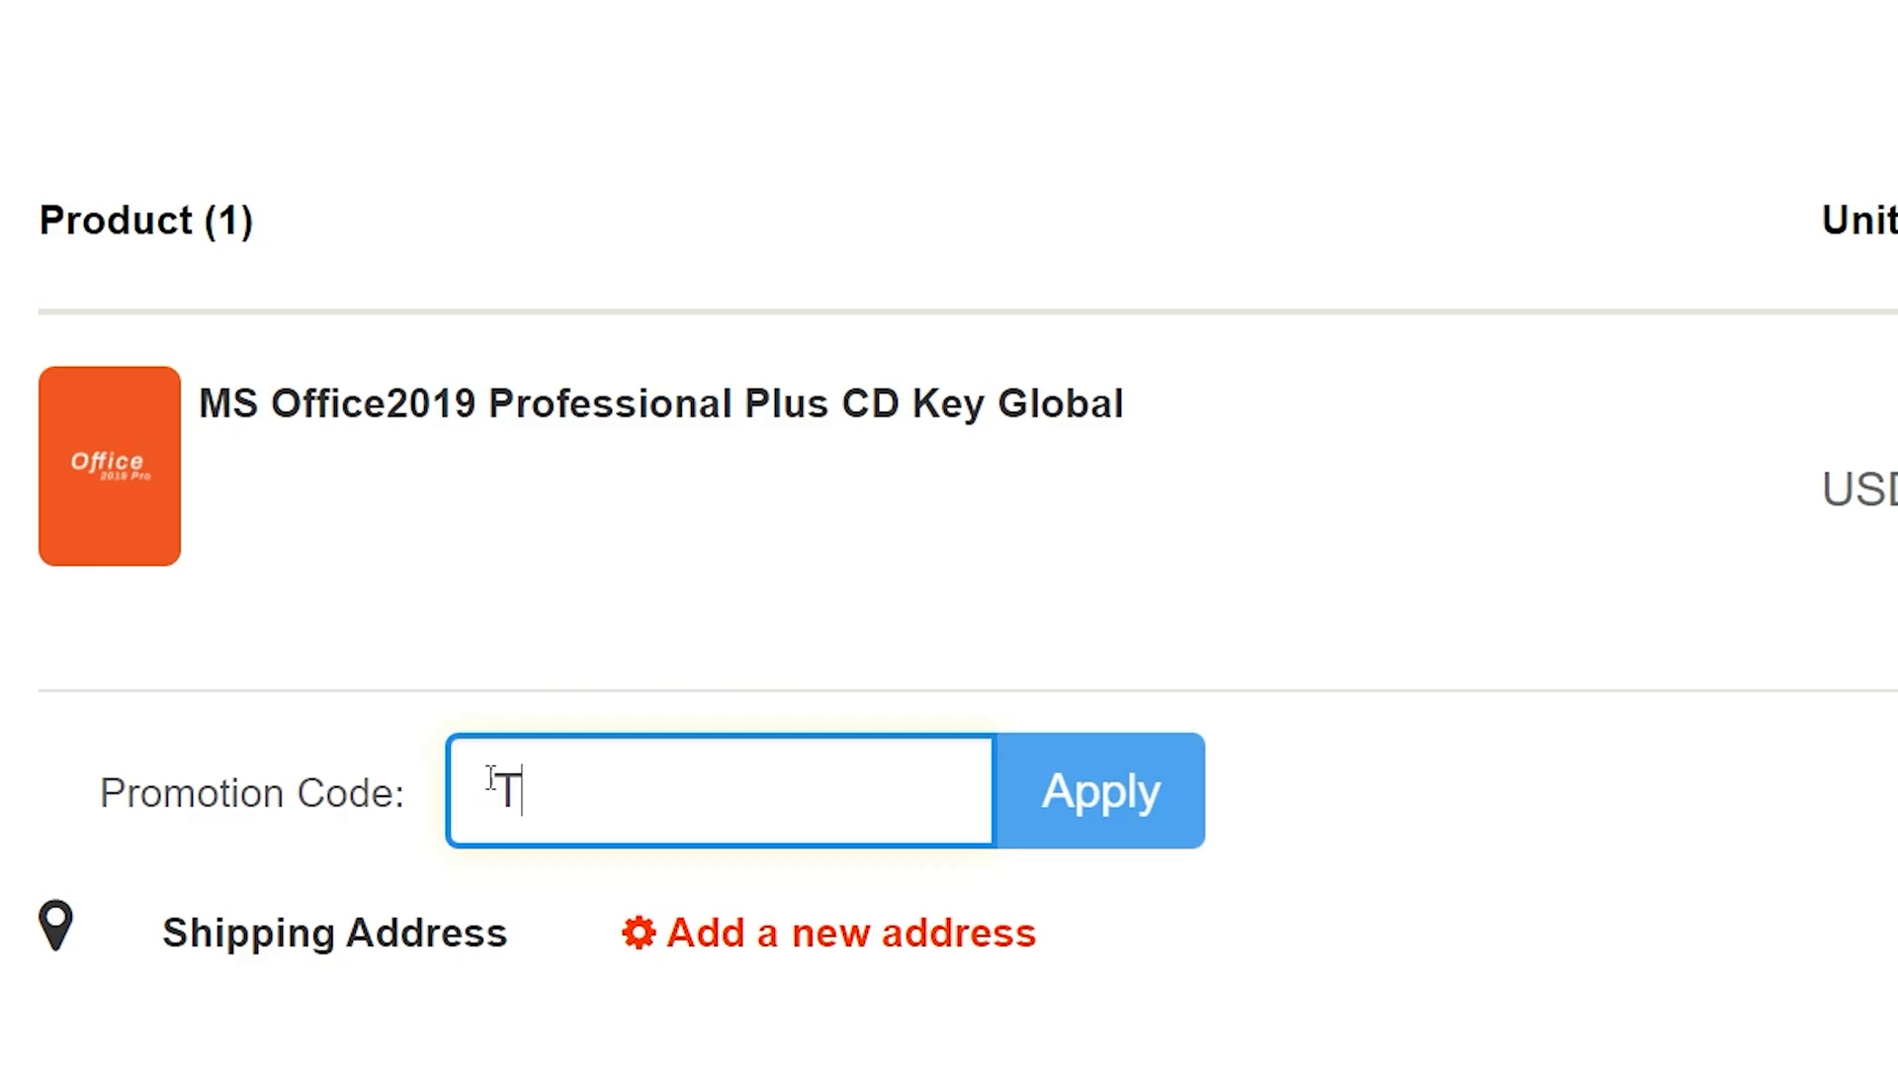
pyautogui.click(1101, 791)
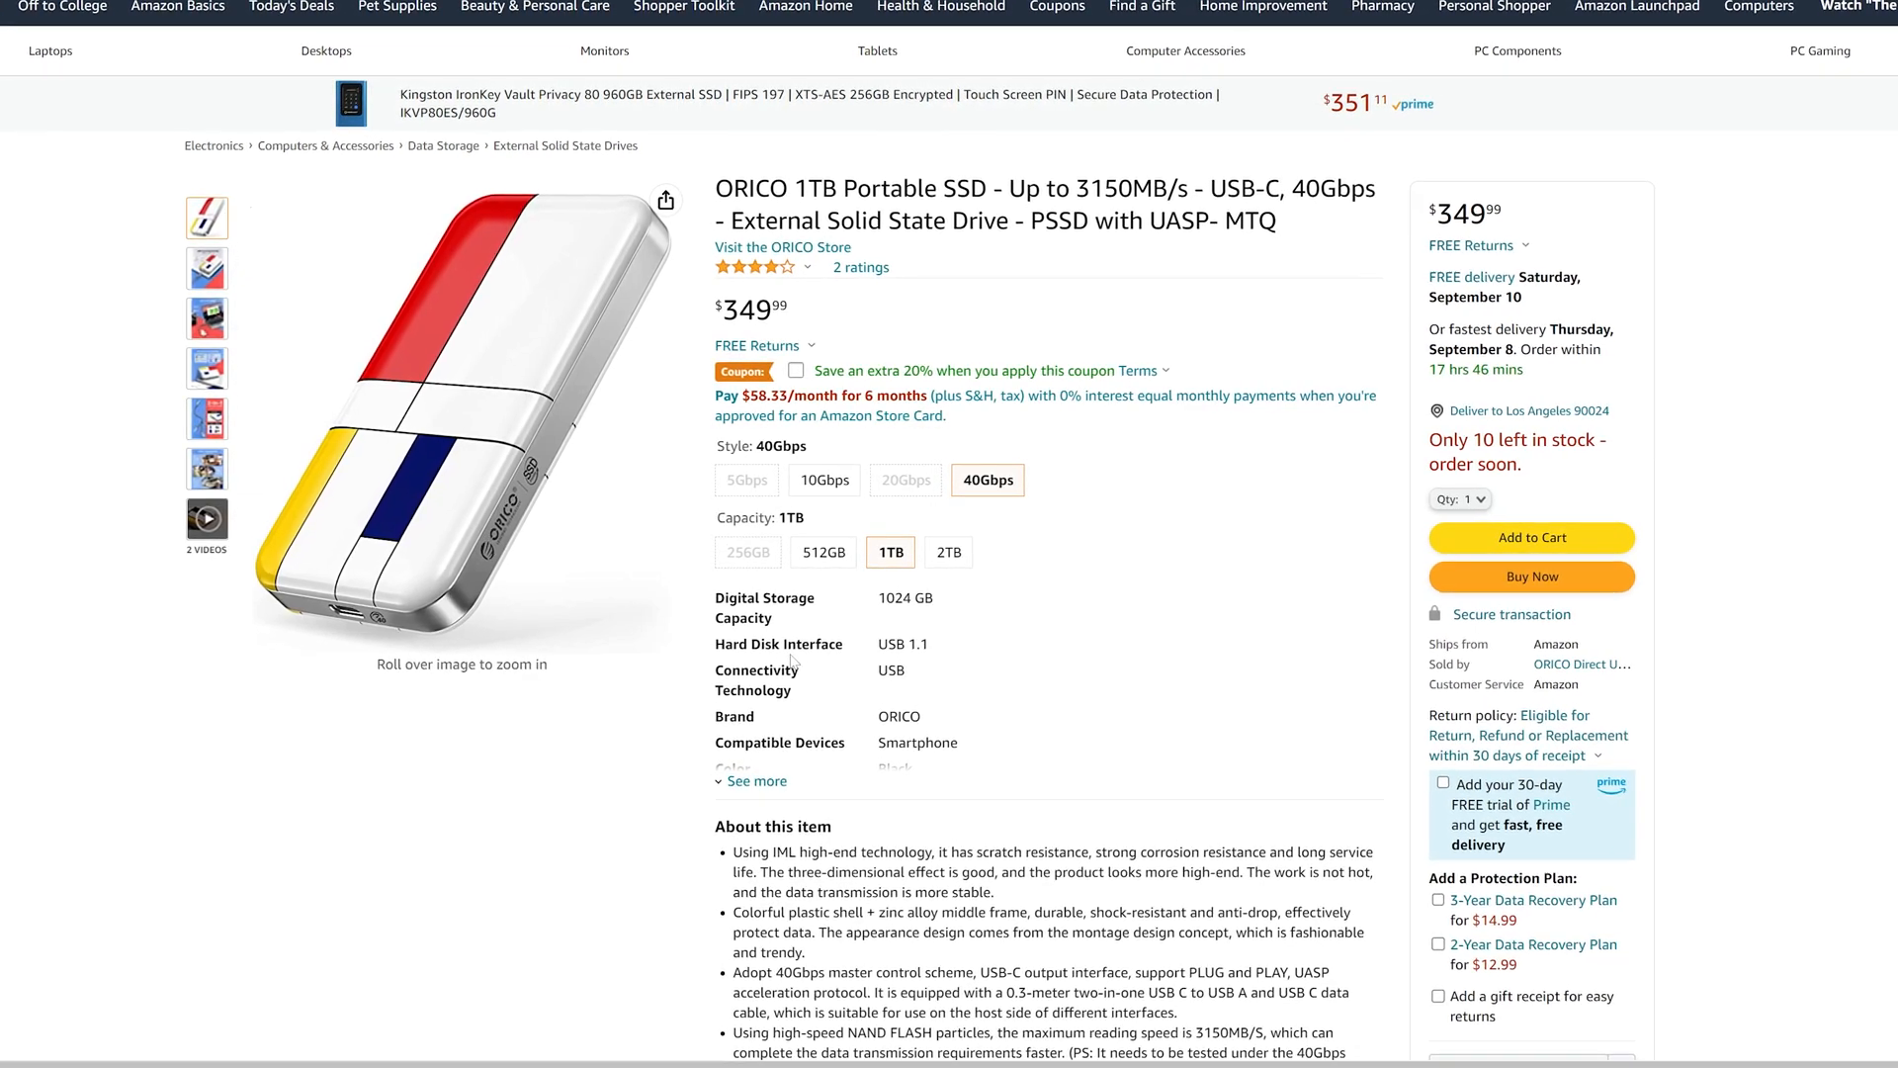
pyautogui.moveTo(562, 613)
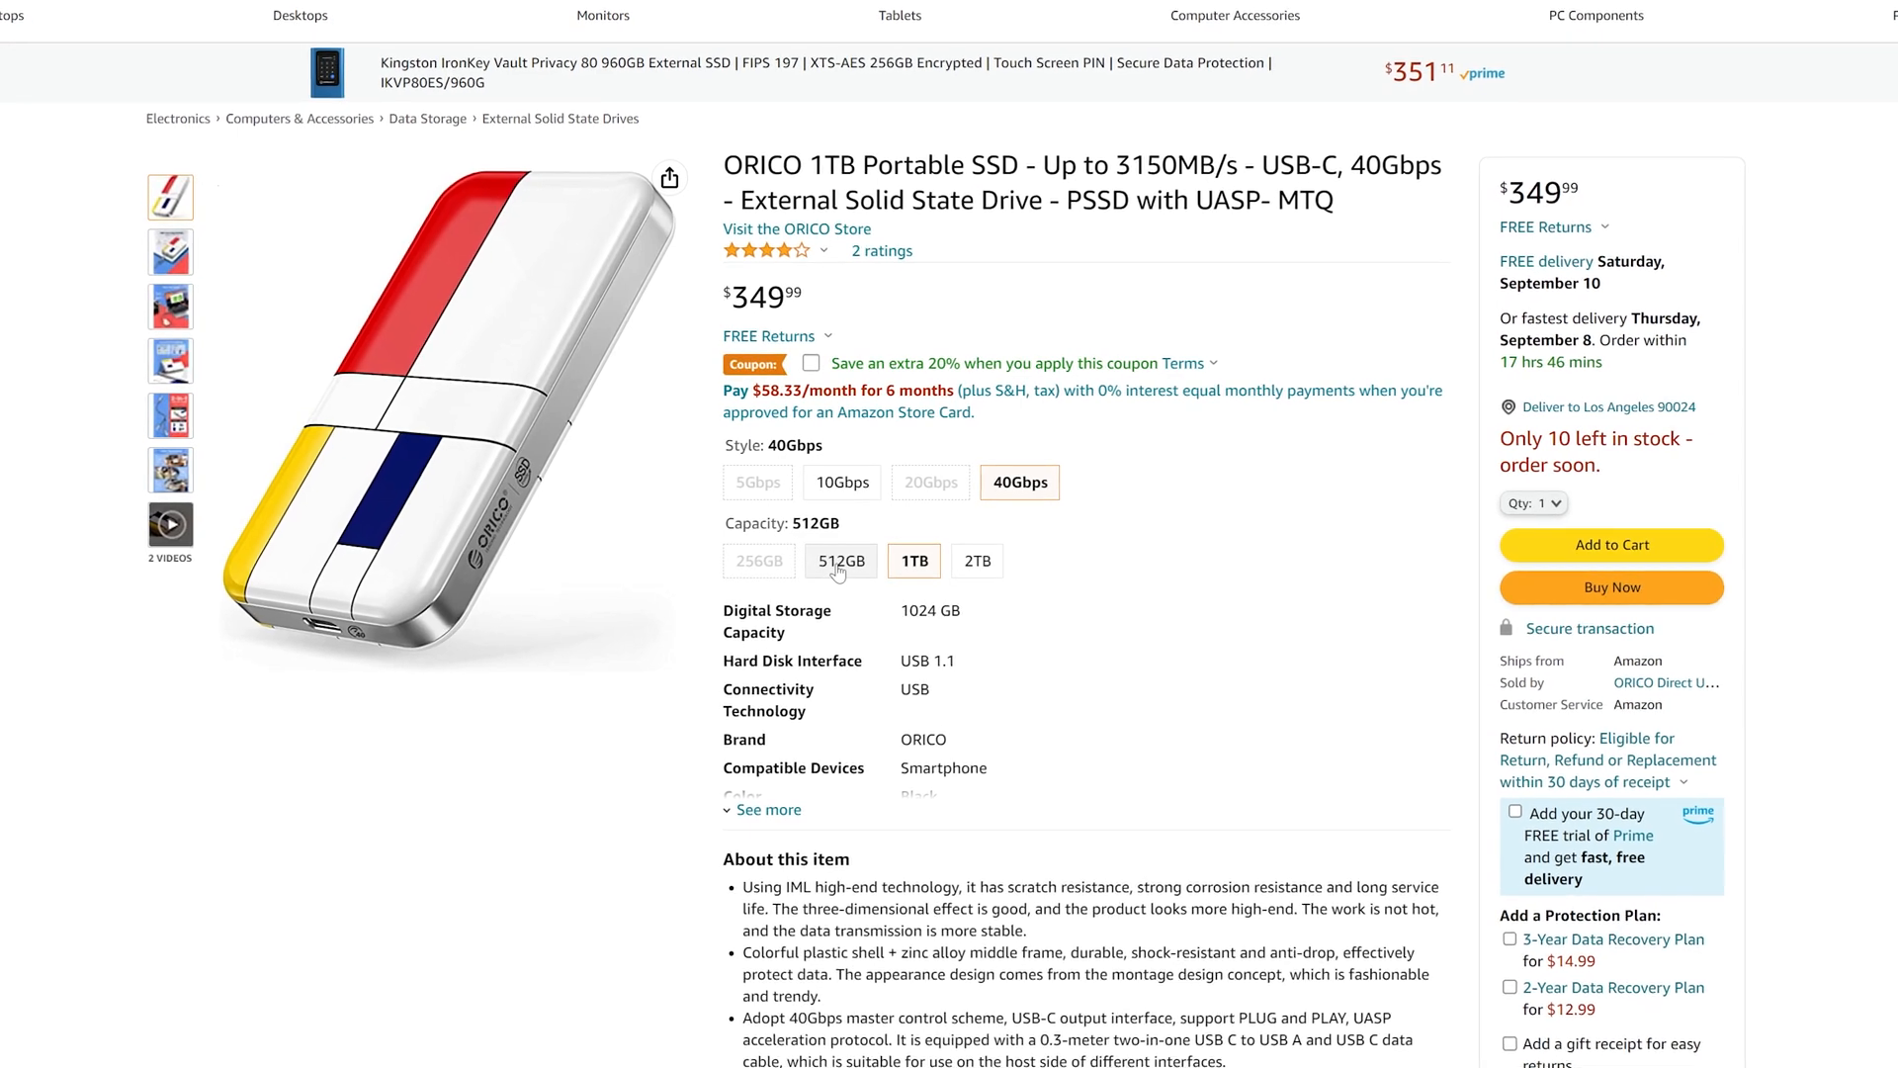
# Step: Keep the 1TB capacity option and view the ORICO SSD's read and write speed product images
pyautogui.click(914, 562)
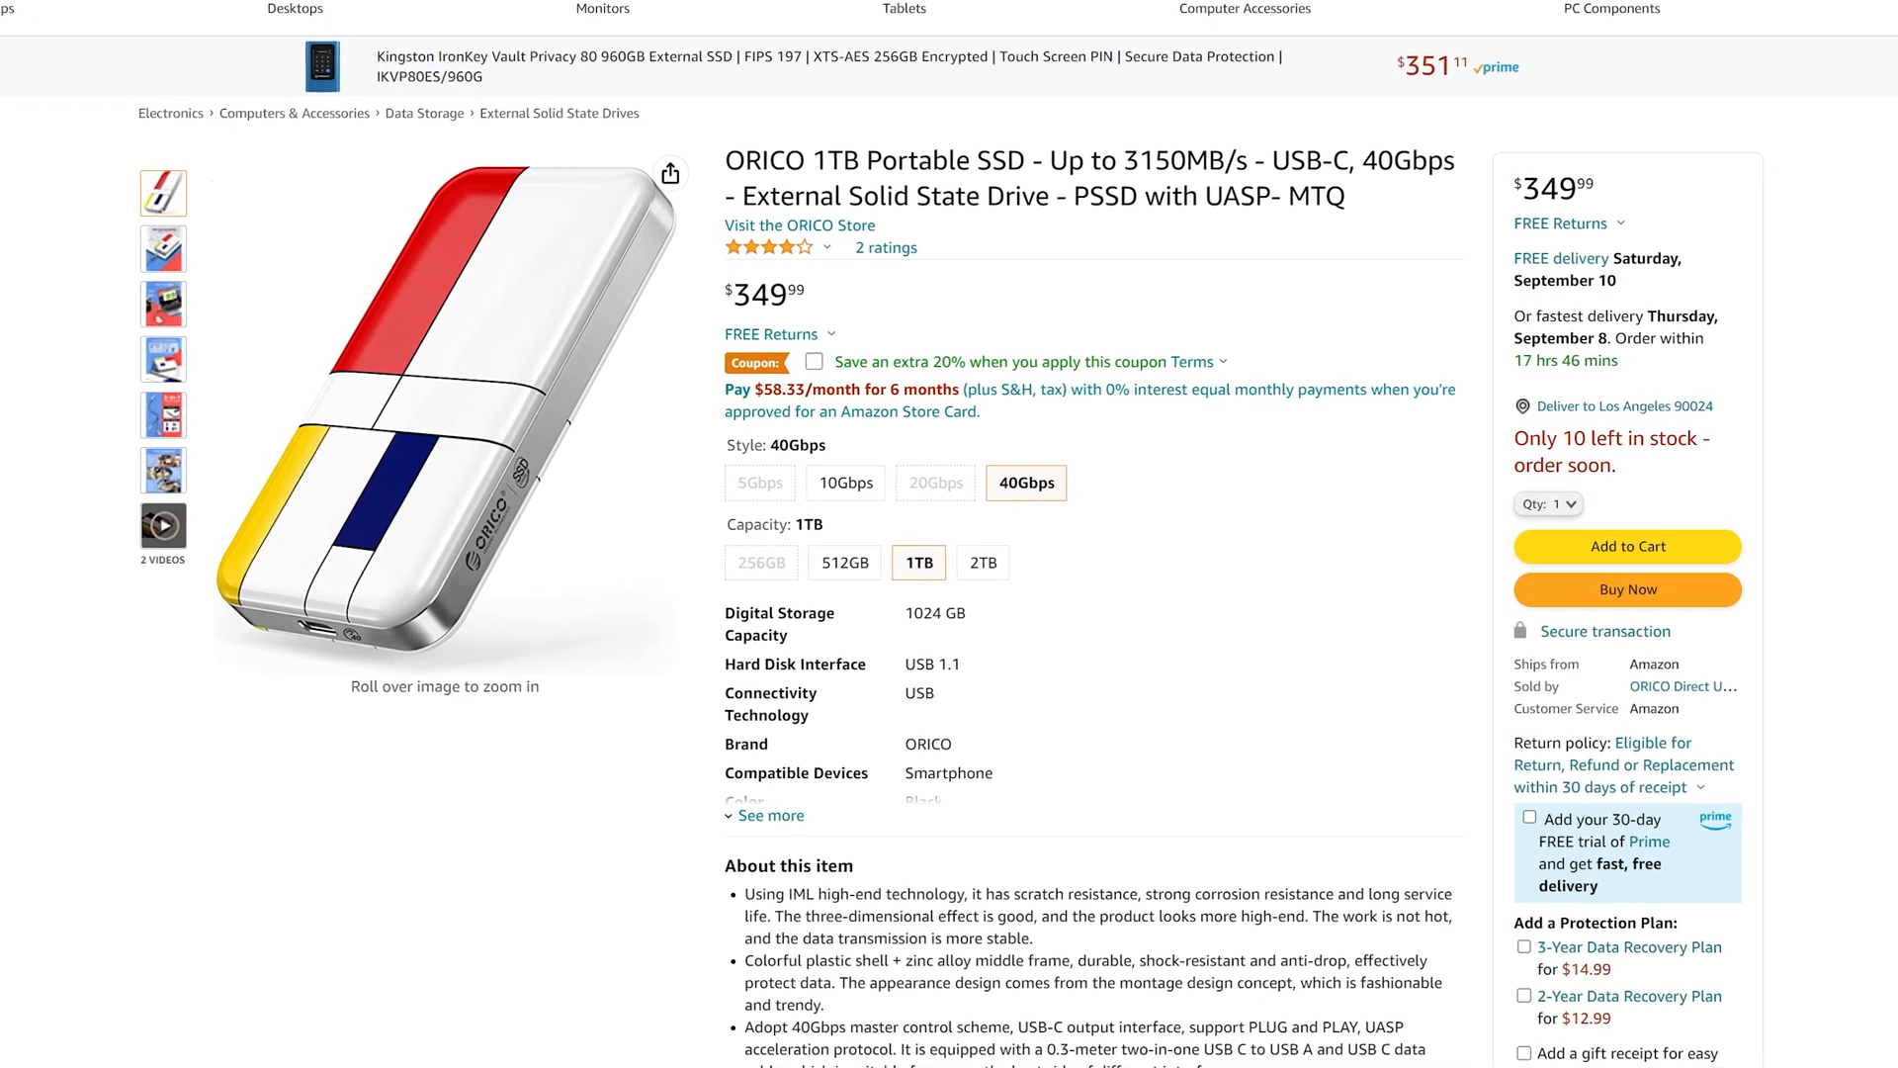
pyautogui.click(162, 305)
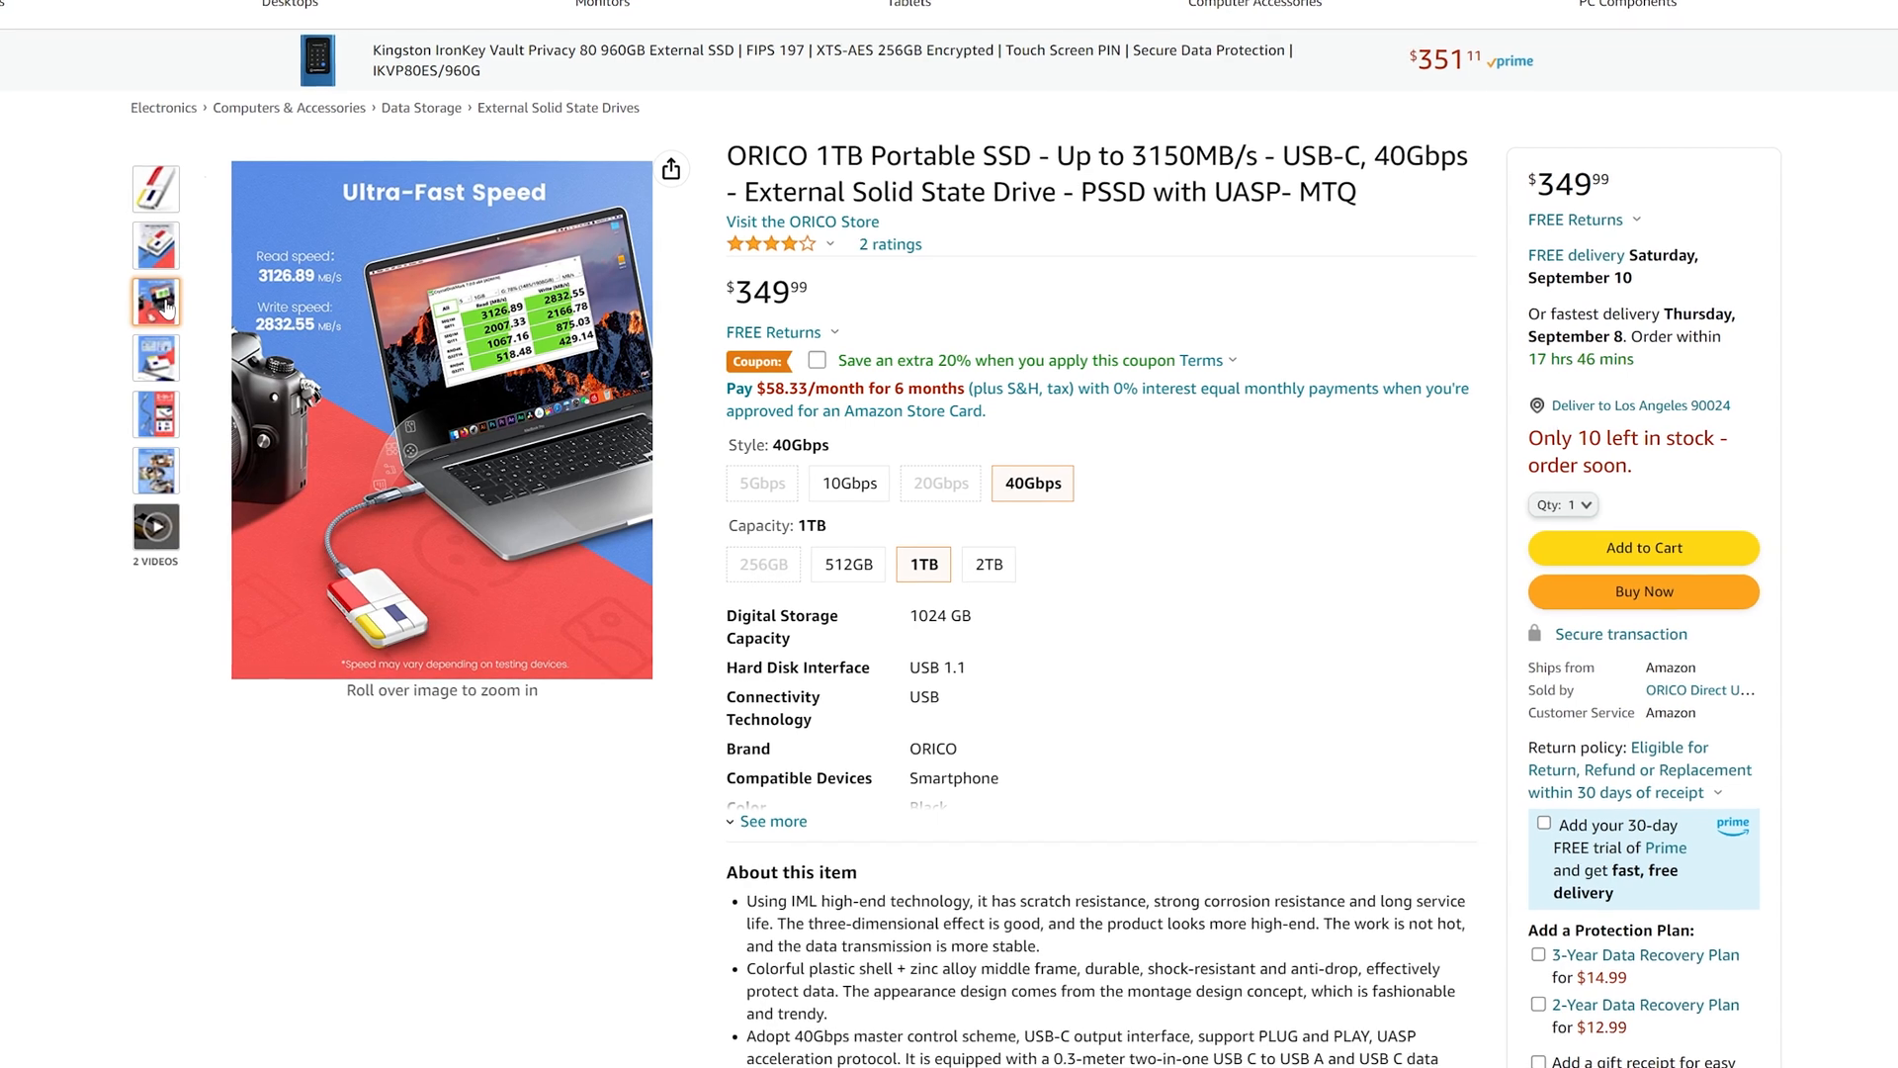
pyautogui.click(154, 356)
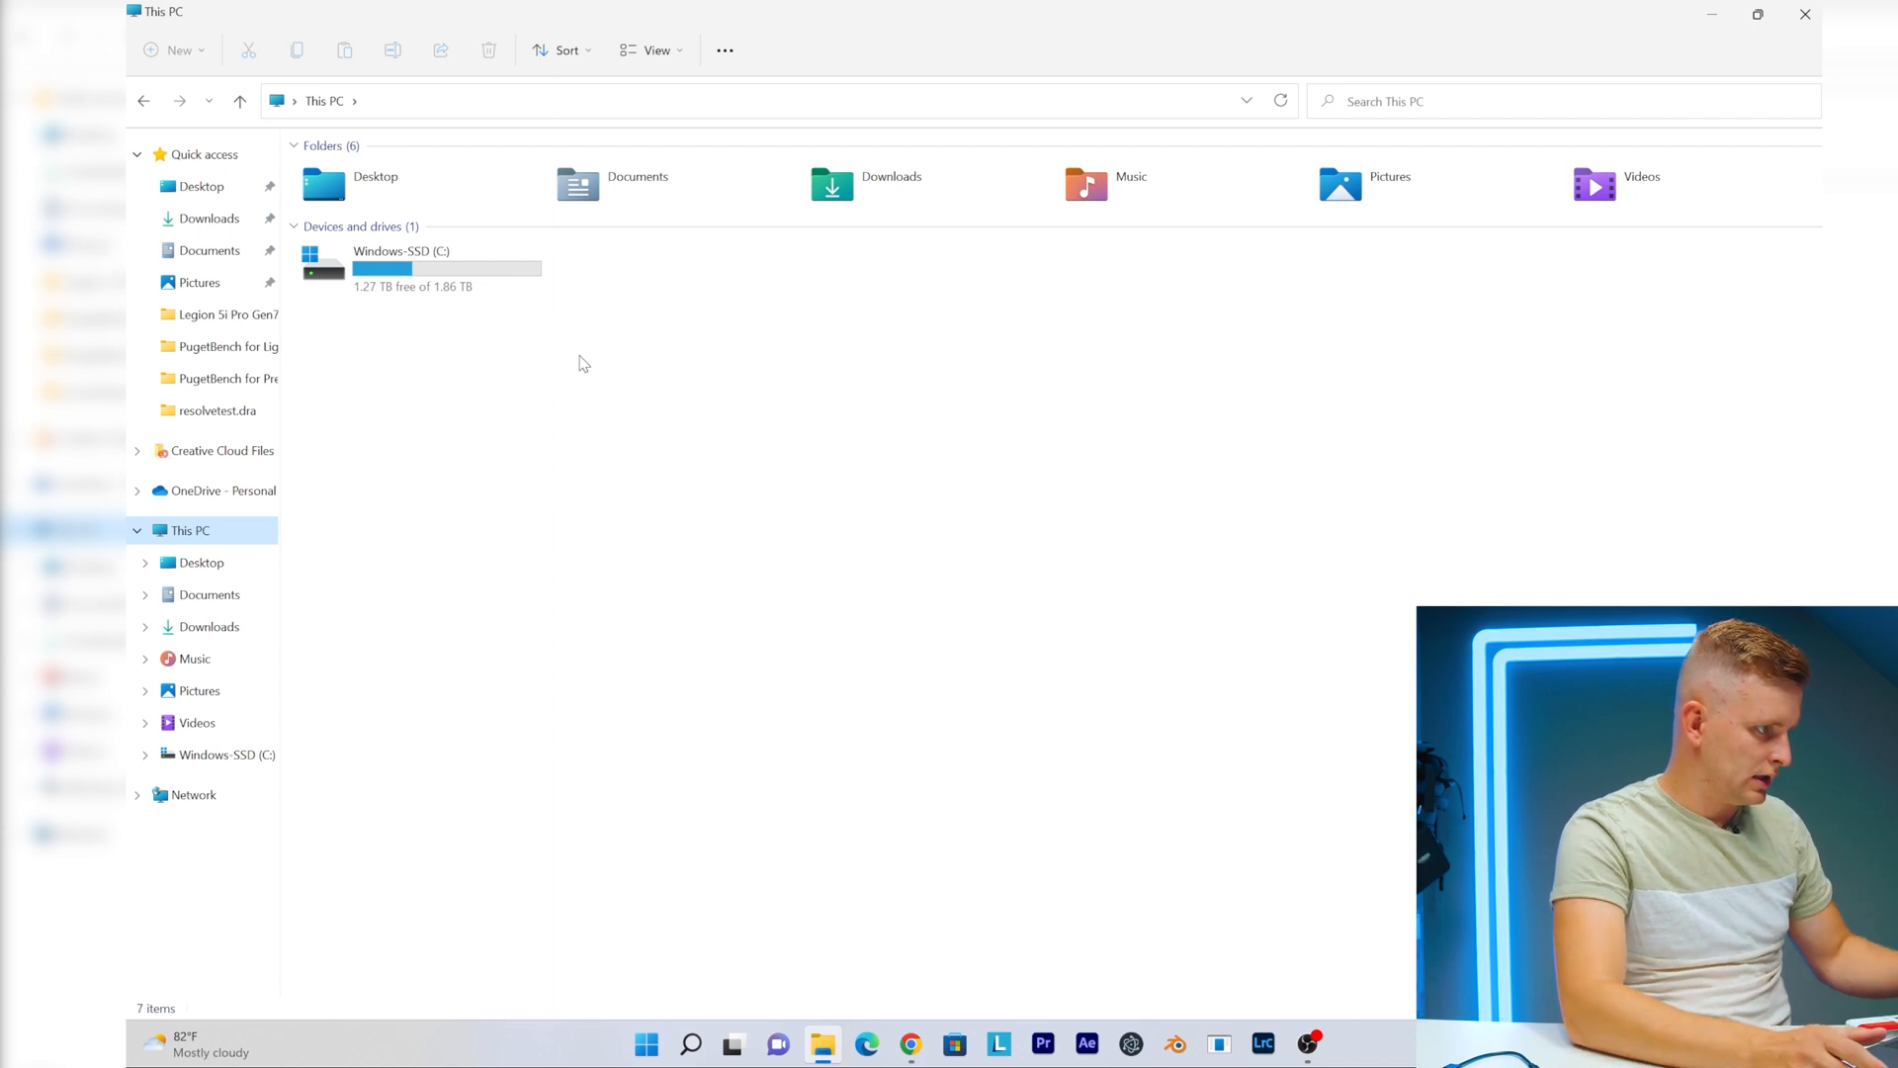
pyautogui.moveTo(896, 386)
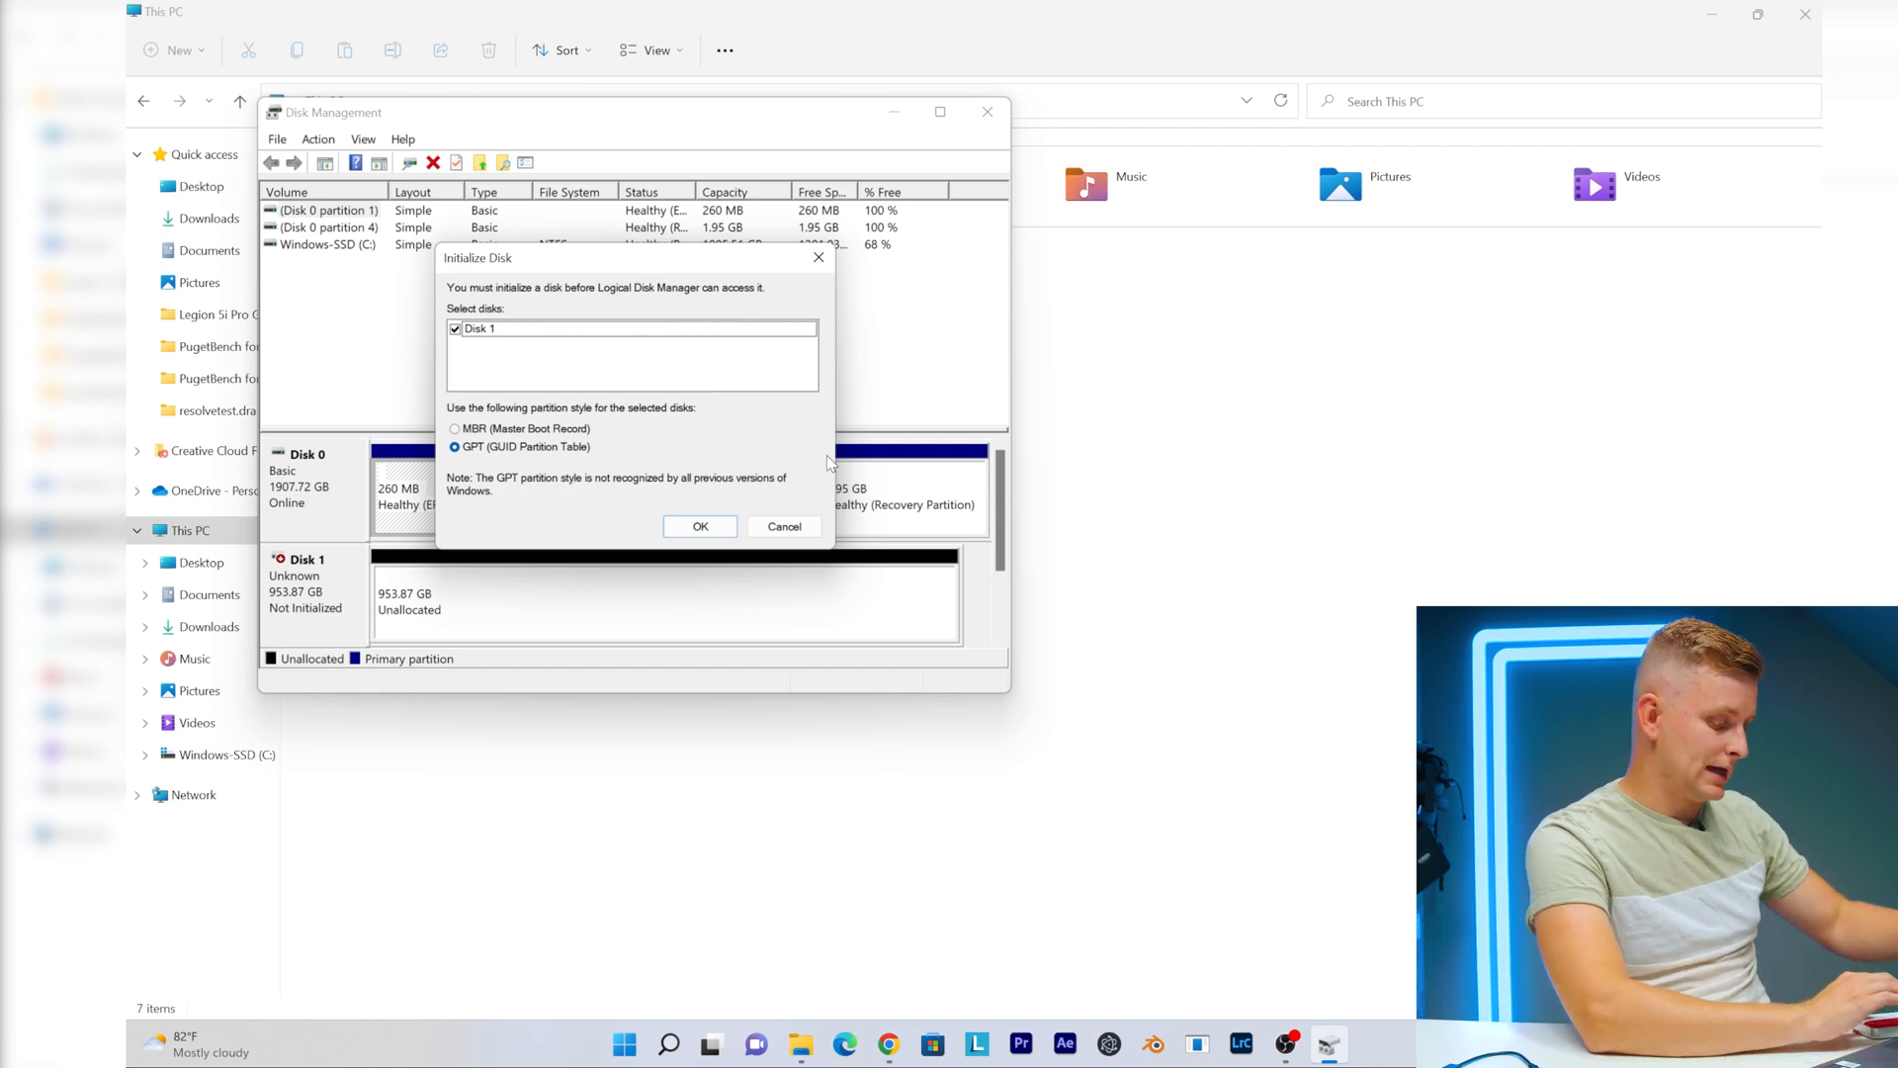
# Step: Initialize the 953 GB disk as GPT and create a simple volume with drive letter D
pyautogui.click(700, 526)
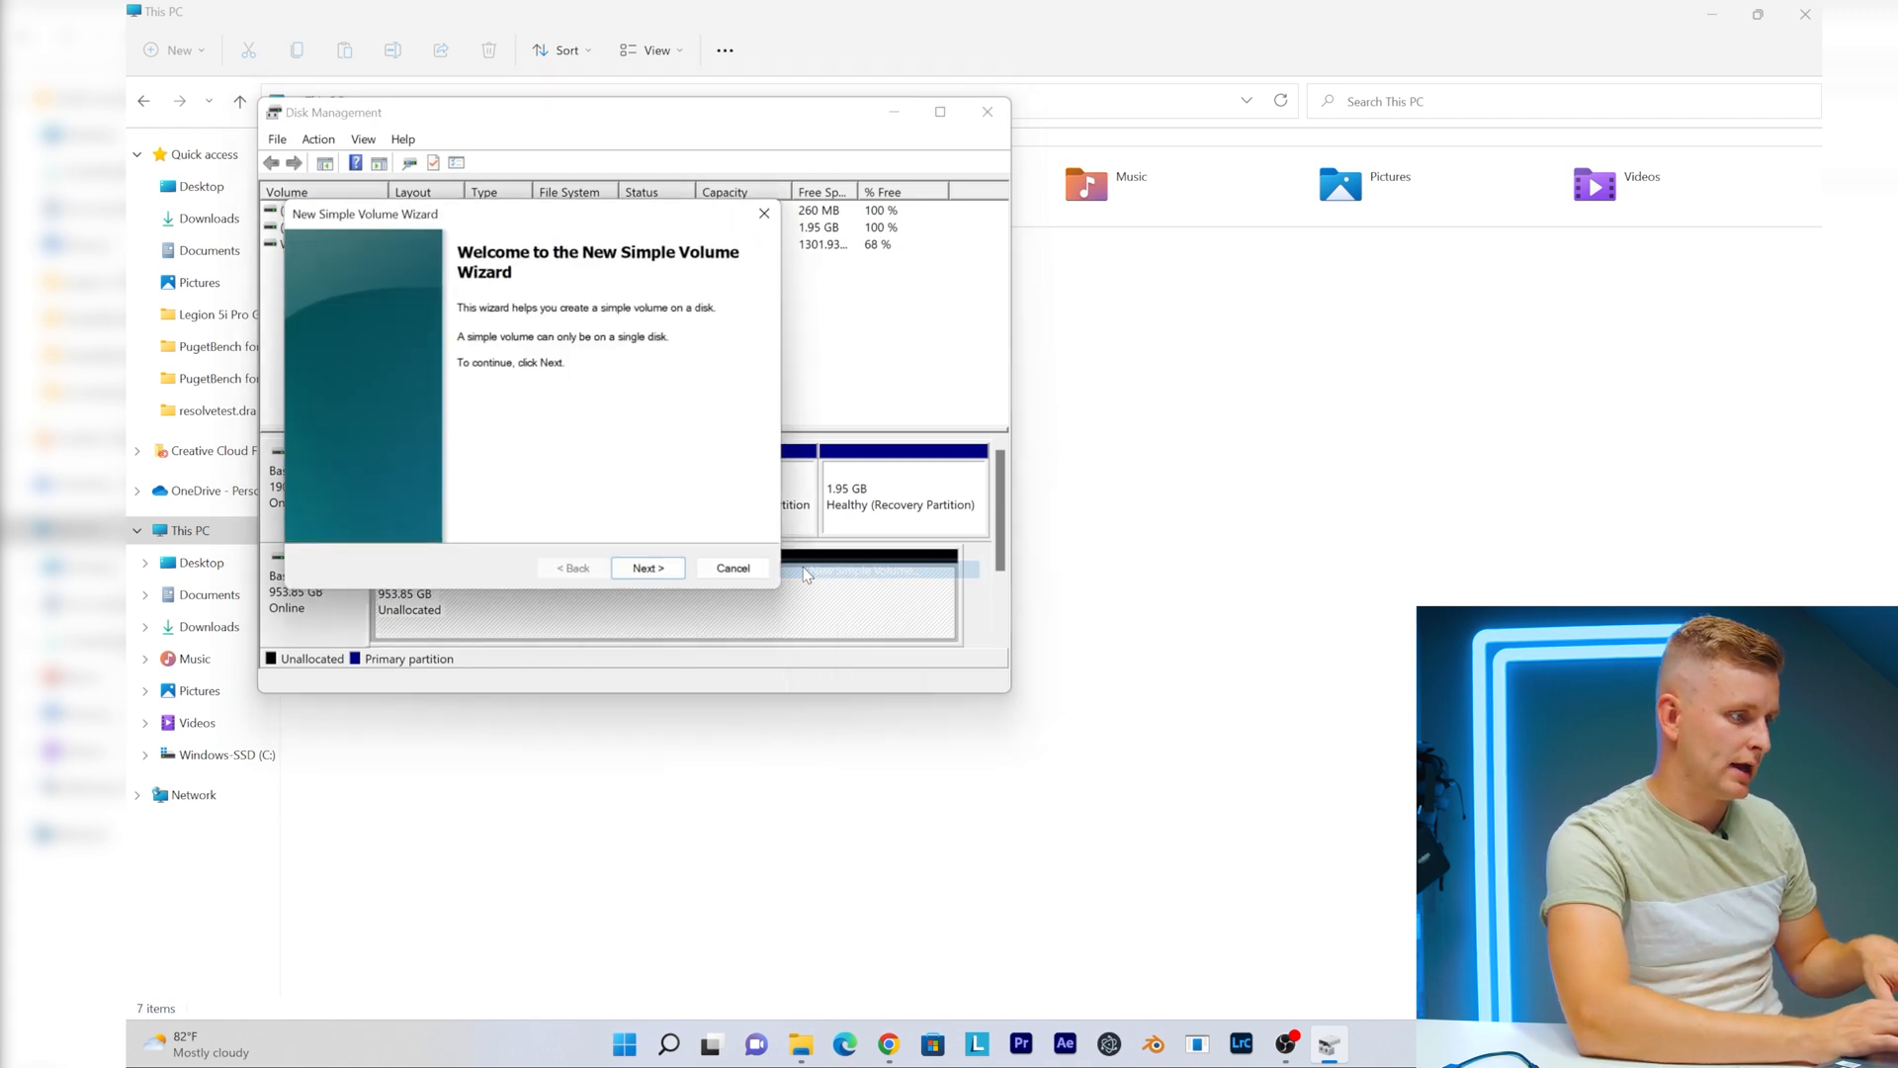
pyautogui.click(648, 567)
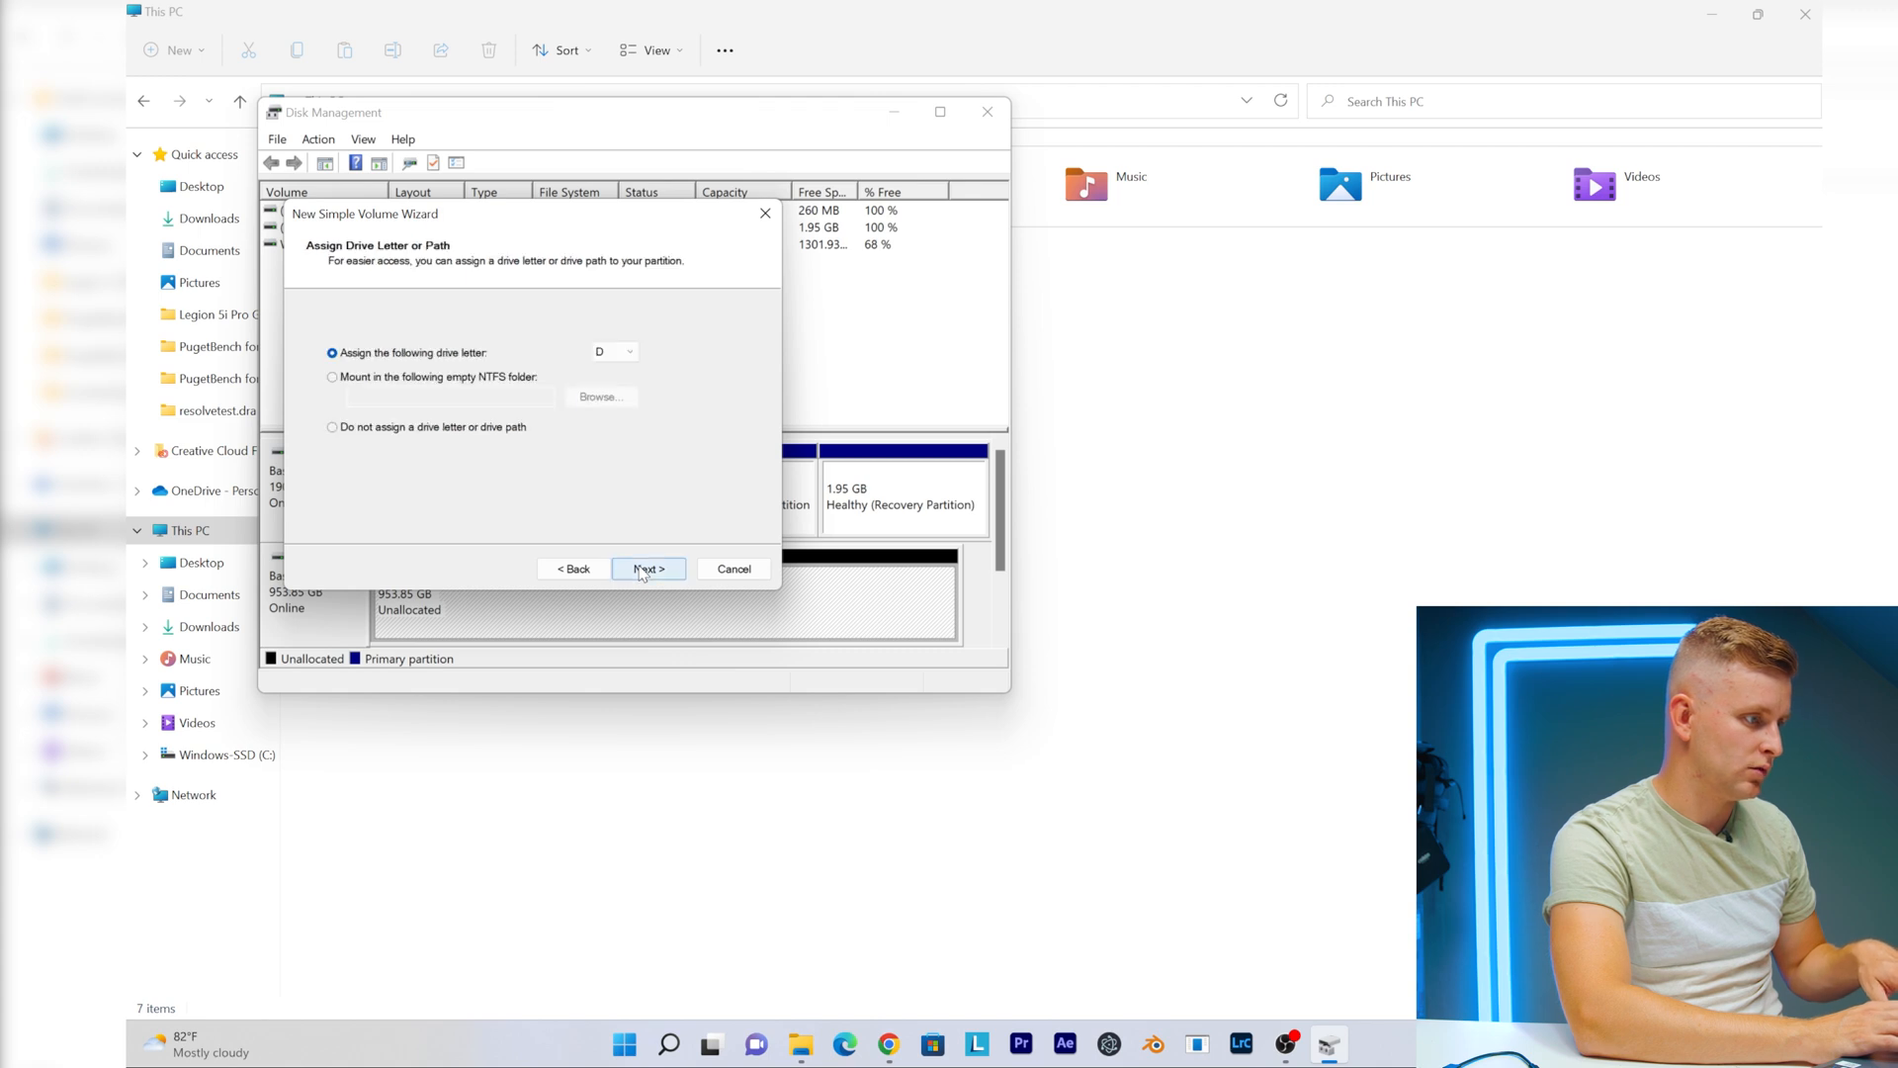
pyautogui.click(648, 570)
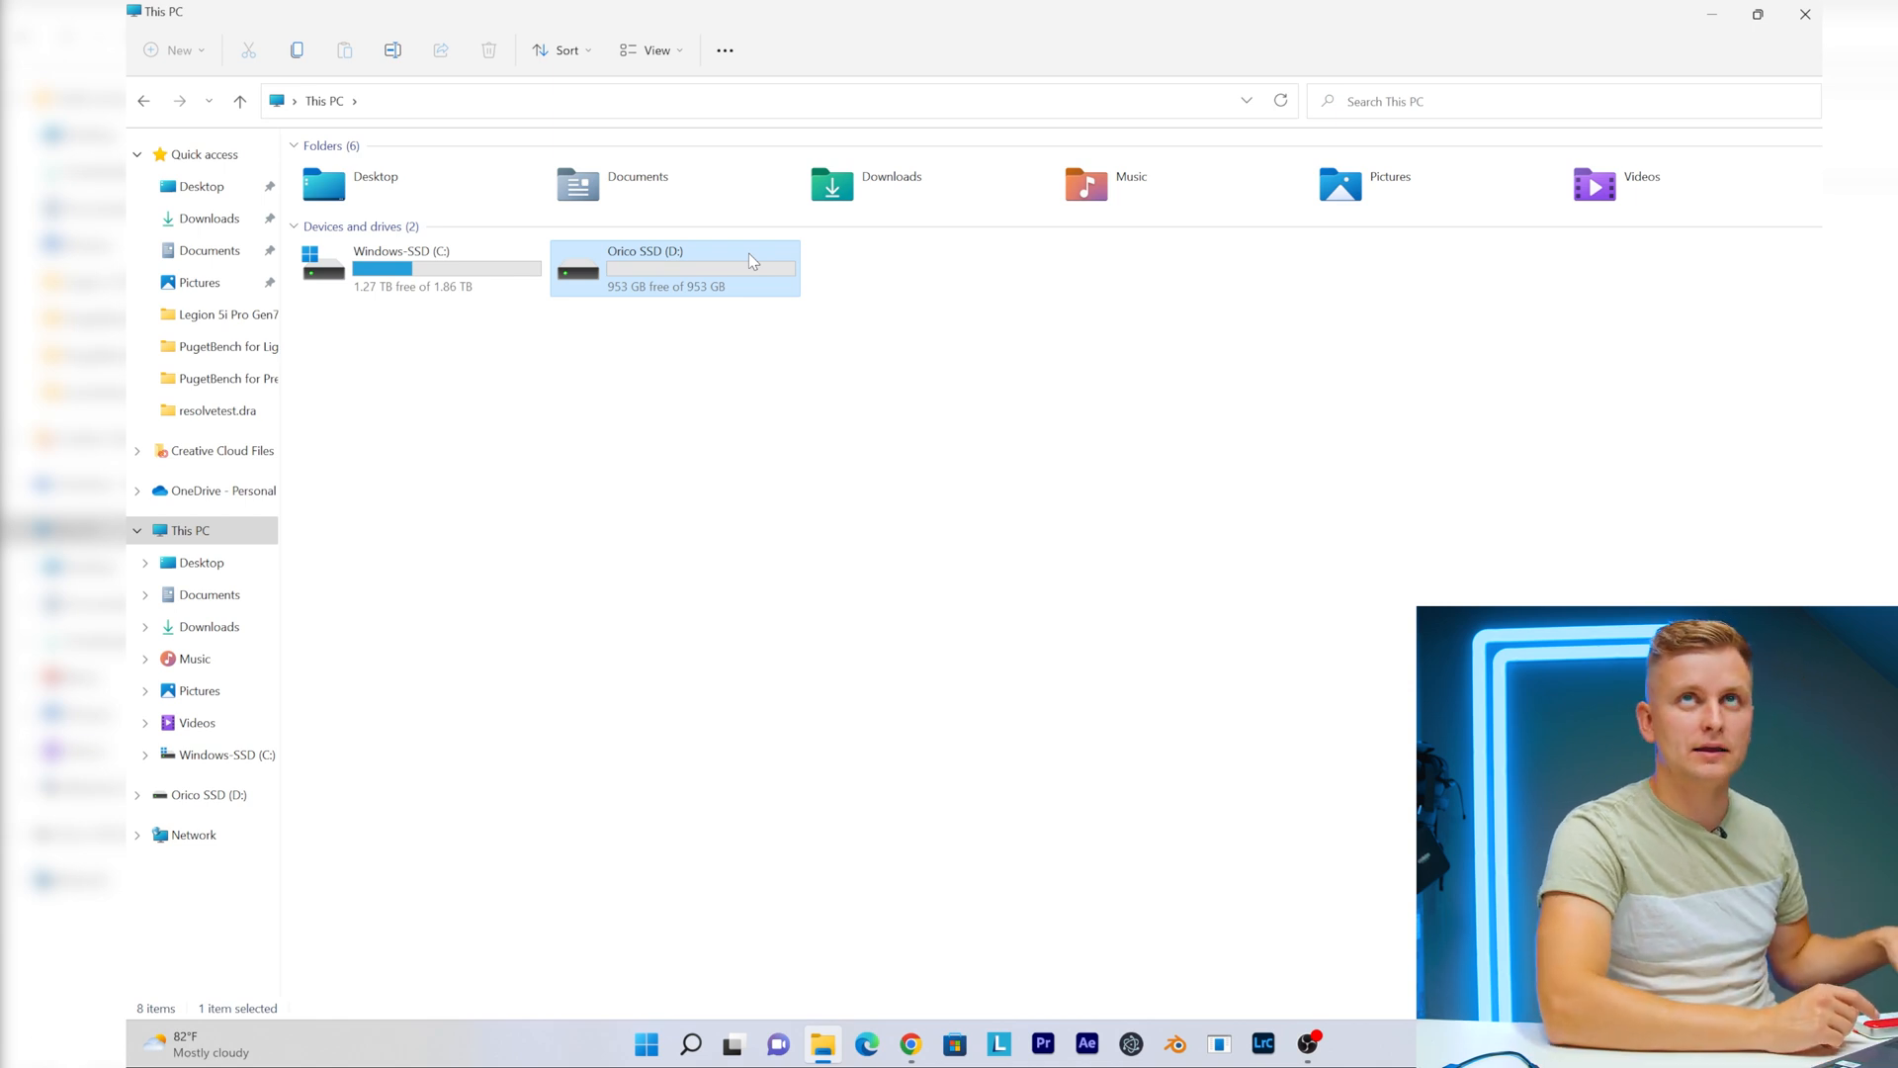
pyautogui.moveTo(1127, 559)
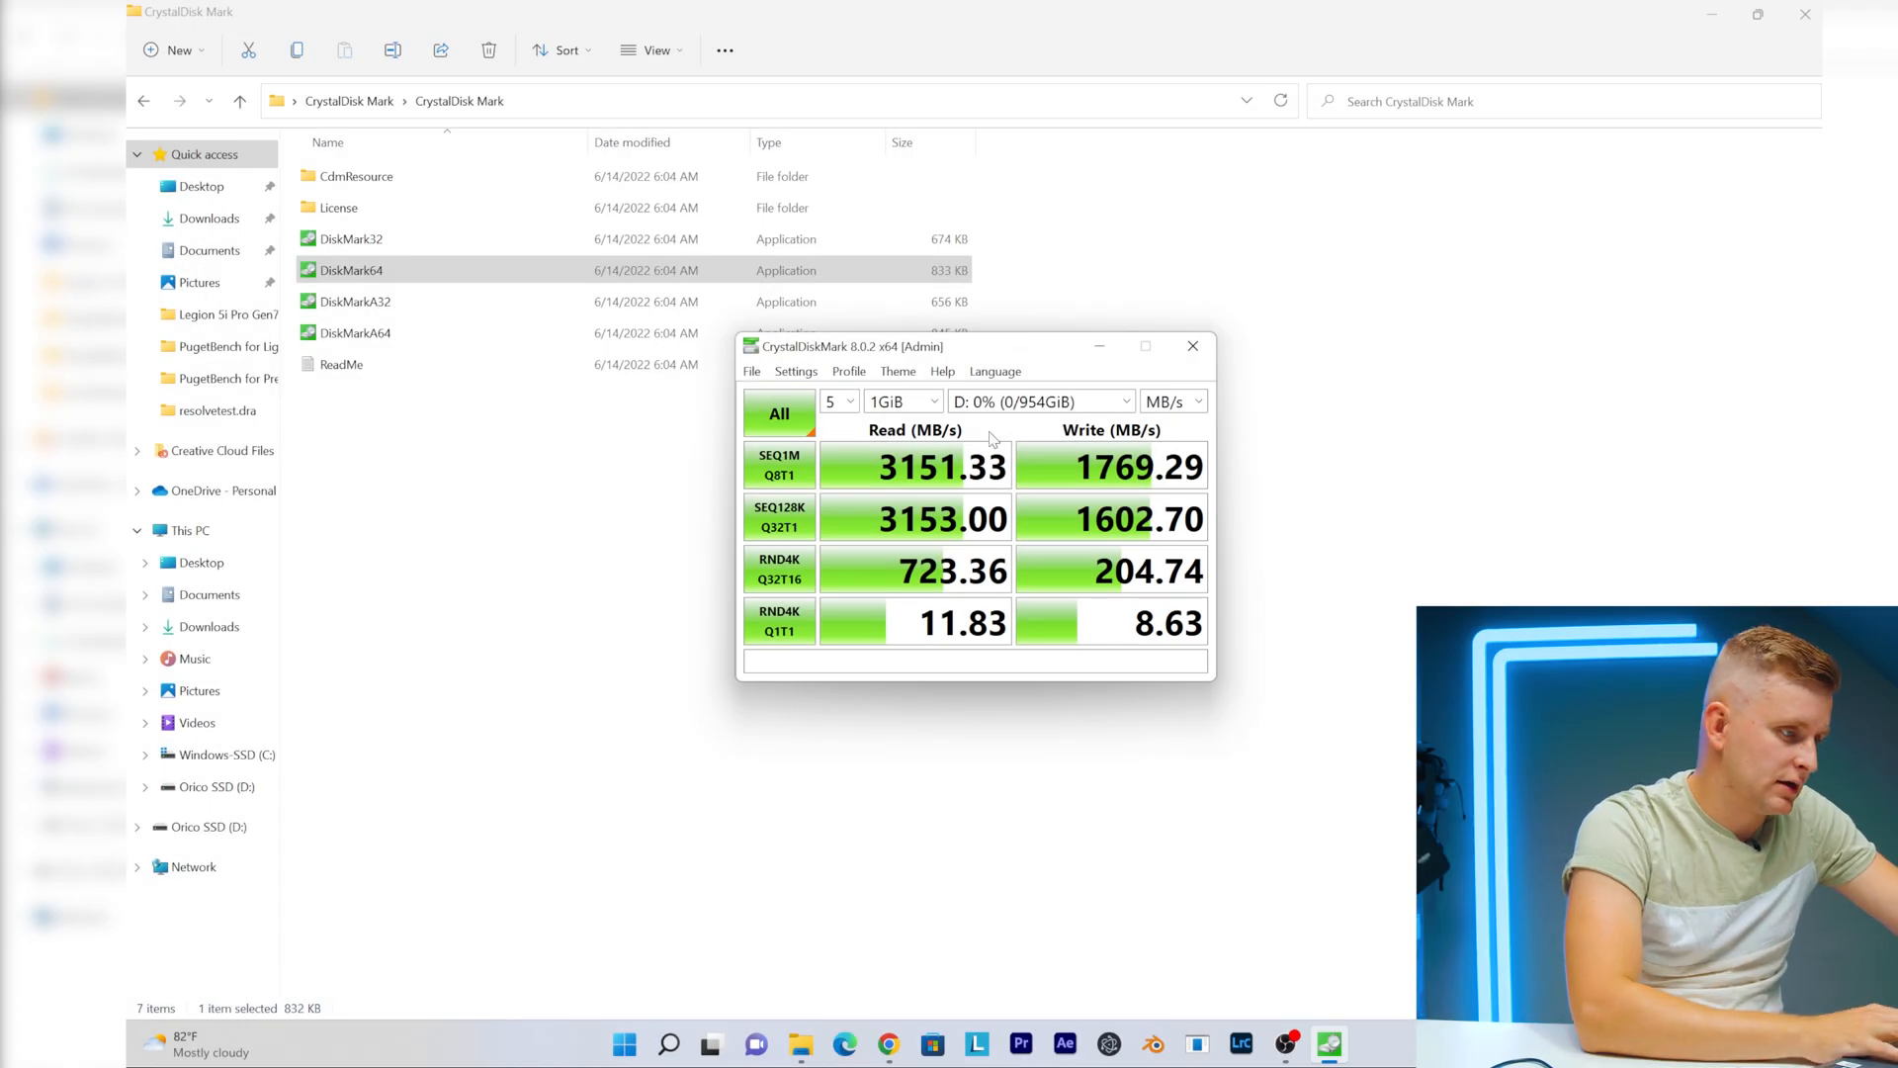
pyautogui.moveTo(906, 475)
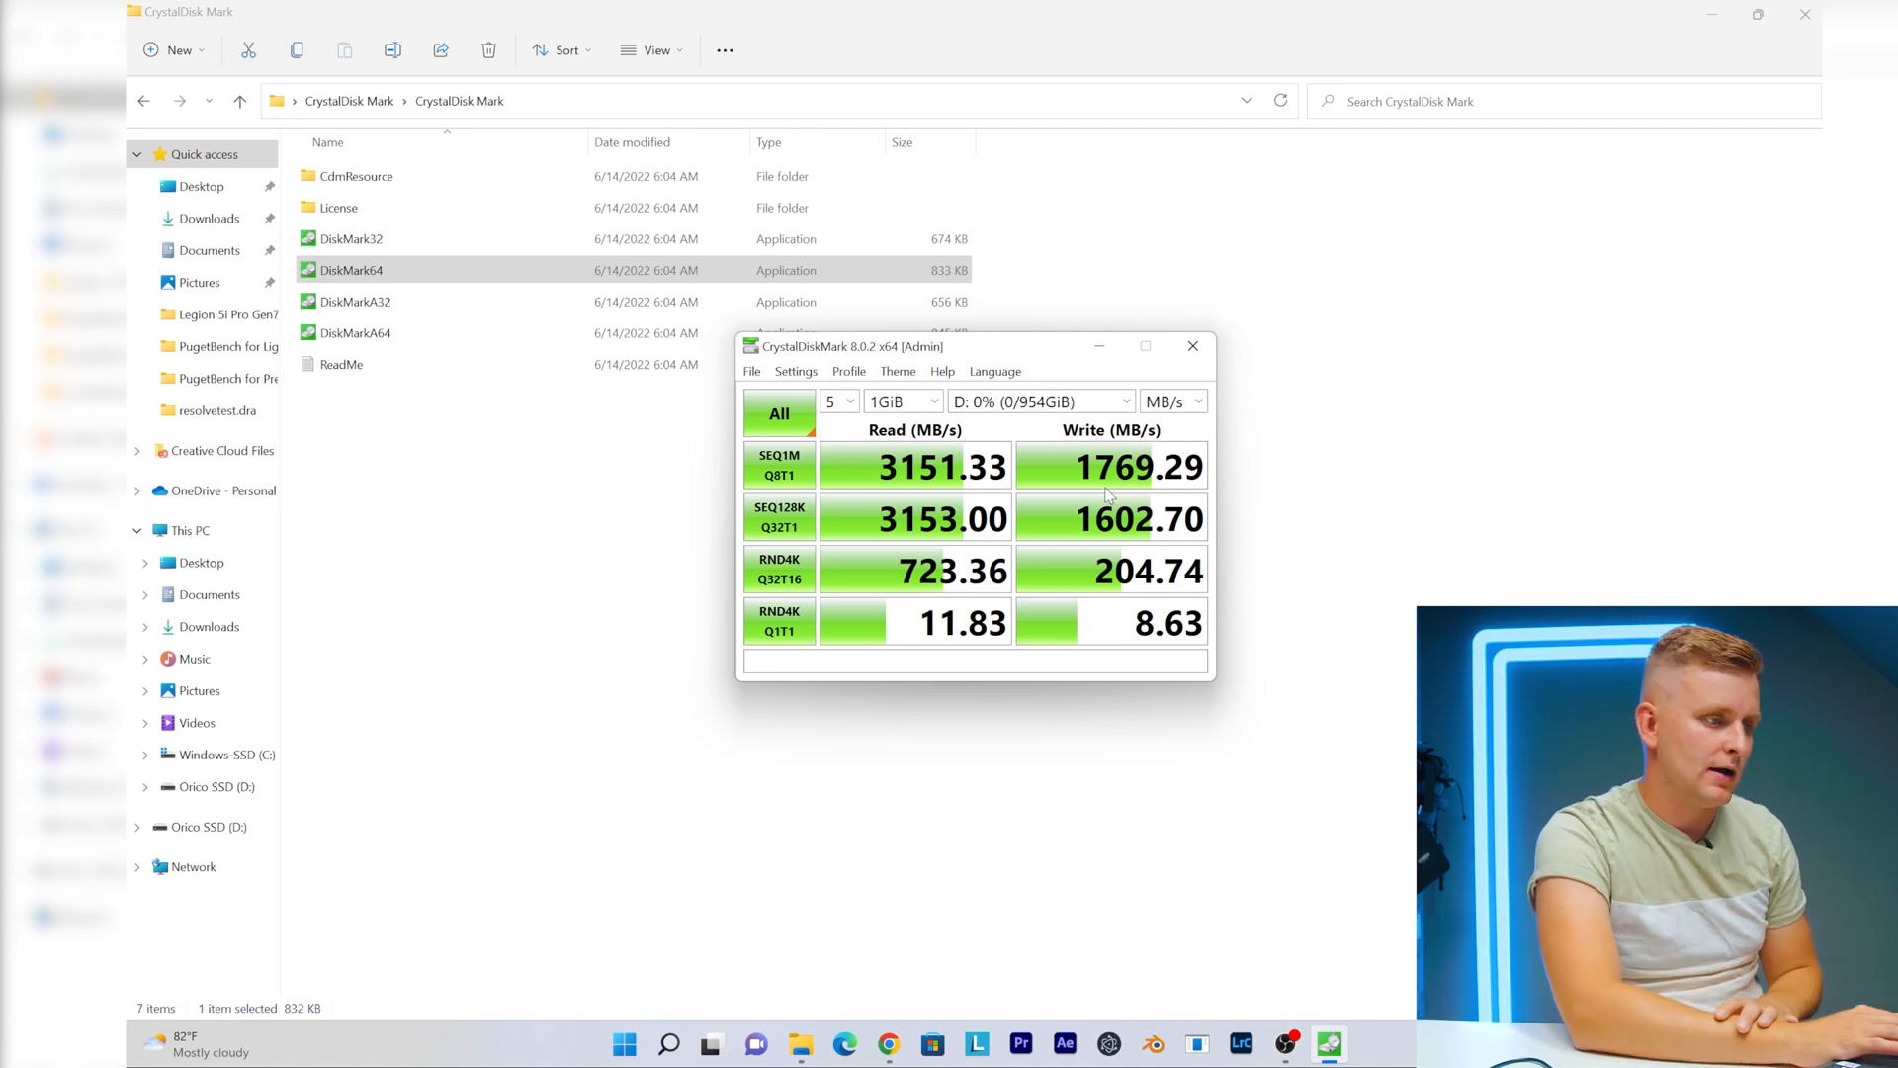
pyautogui.moveTo(1119, 476)
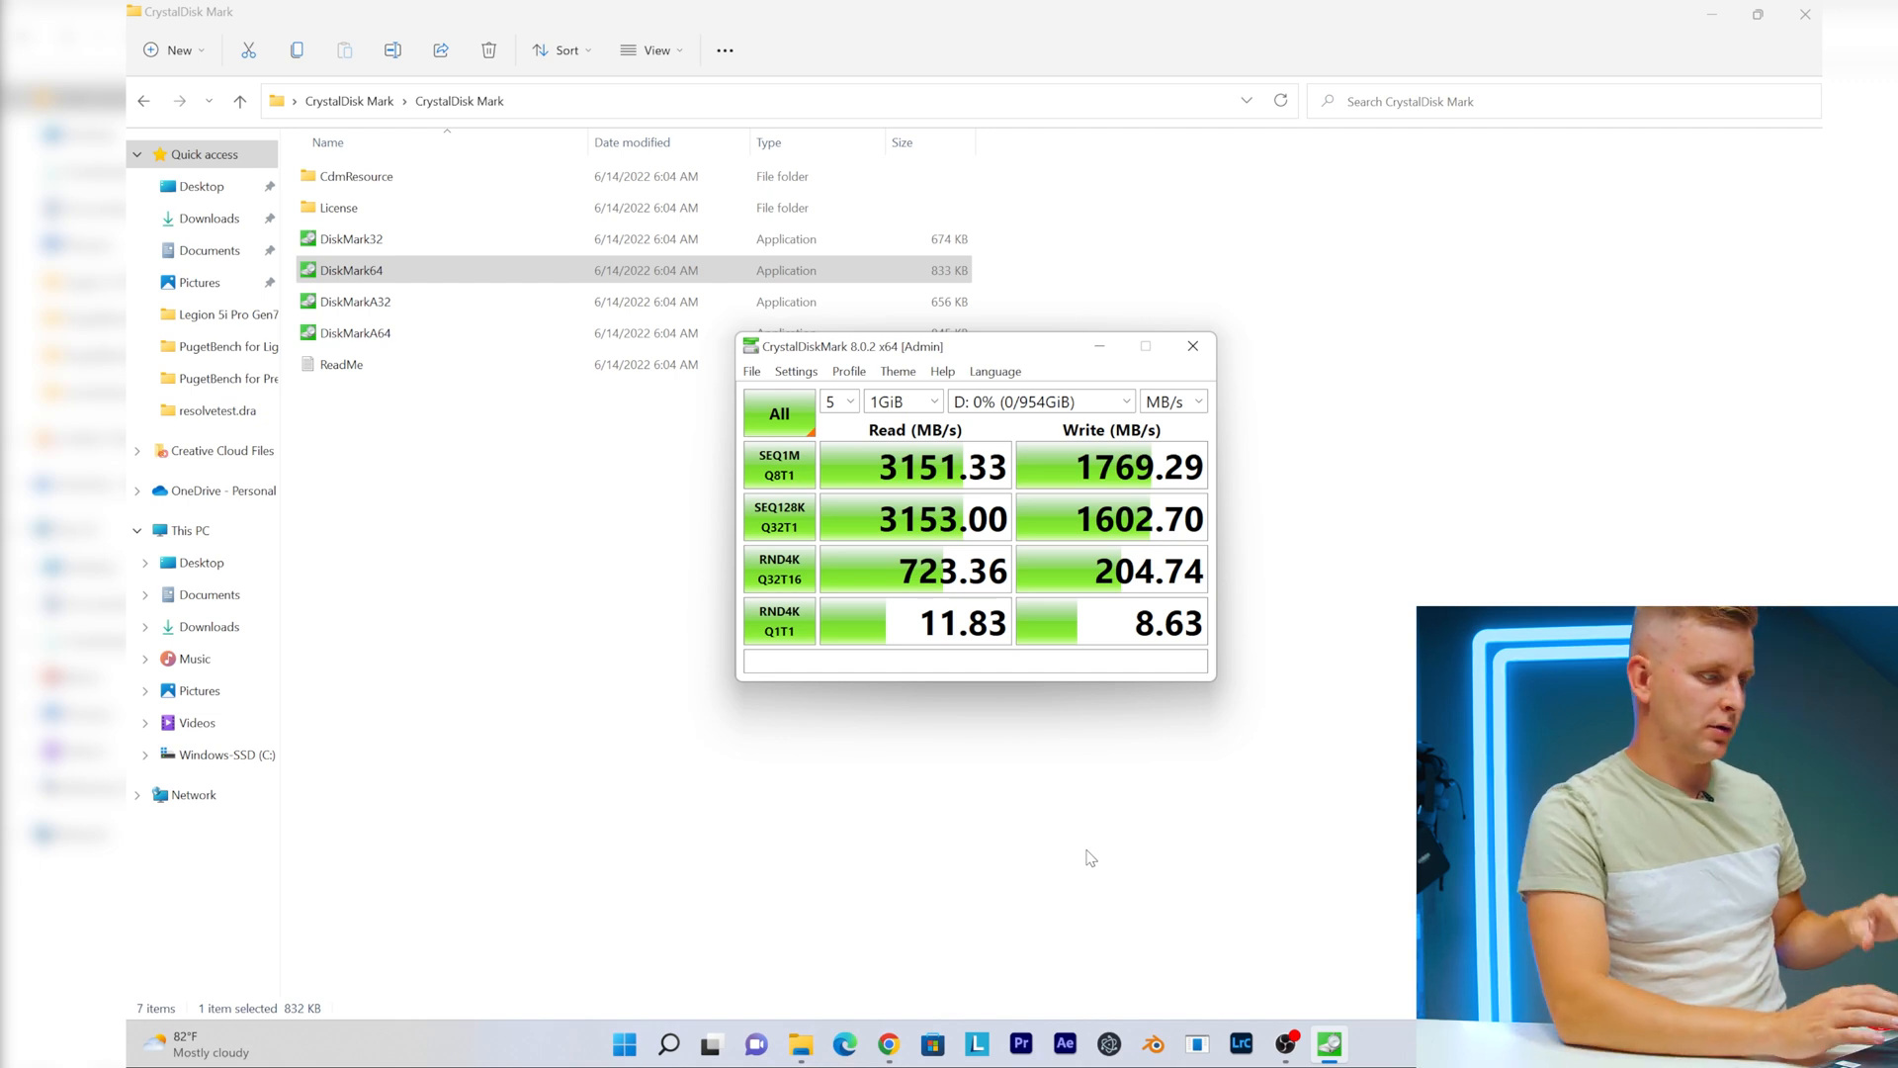
pyautogui.moveTo(706, 870)
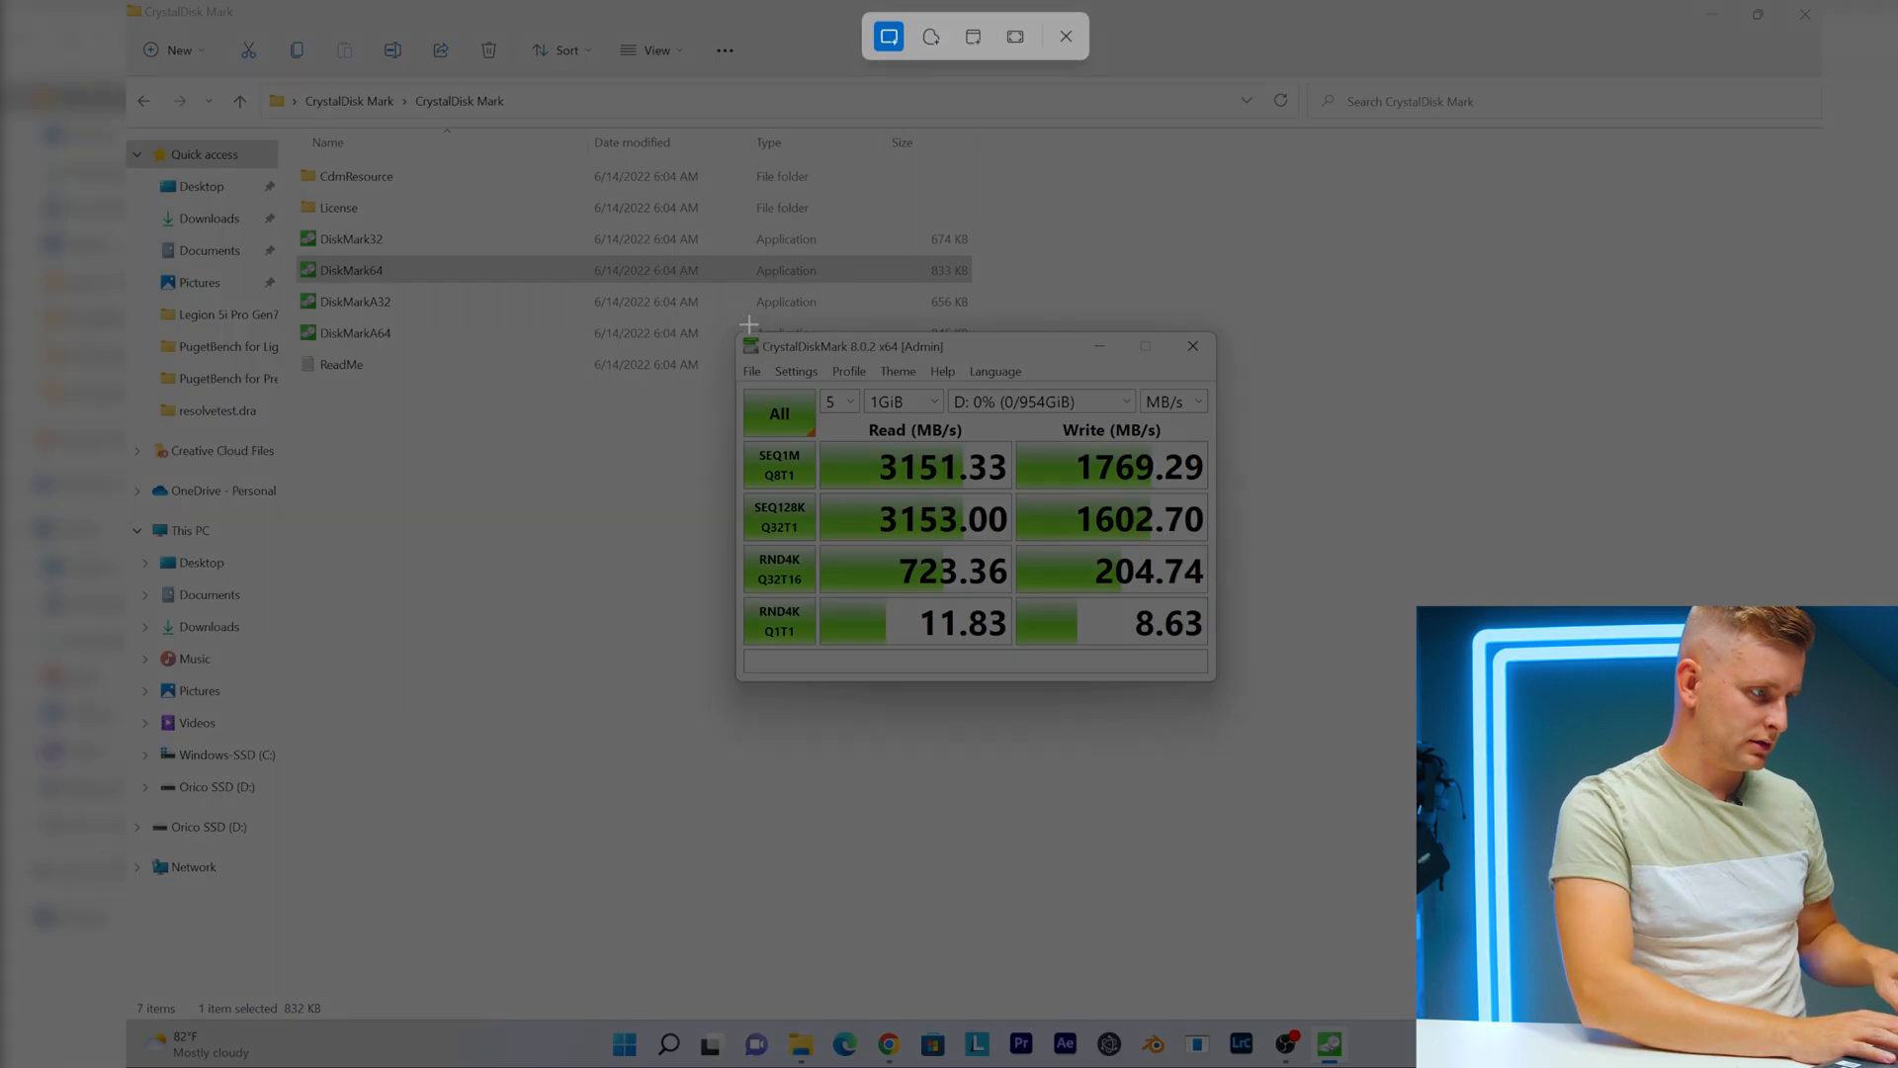
pyautogui.click(779, 414)
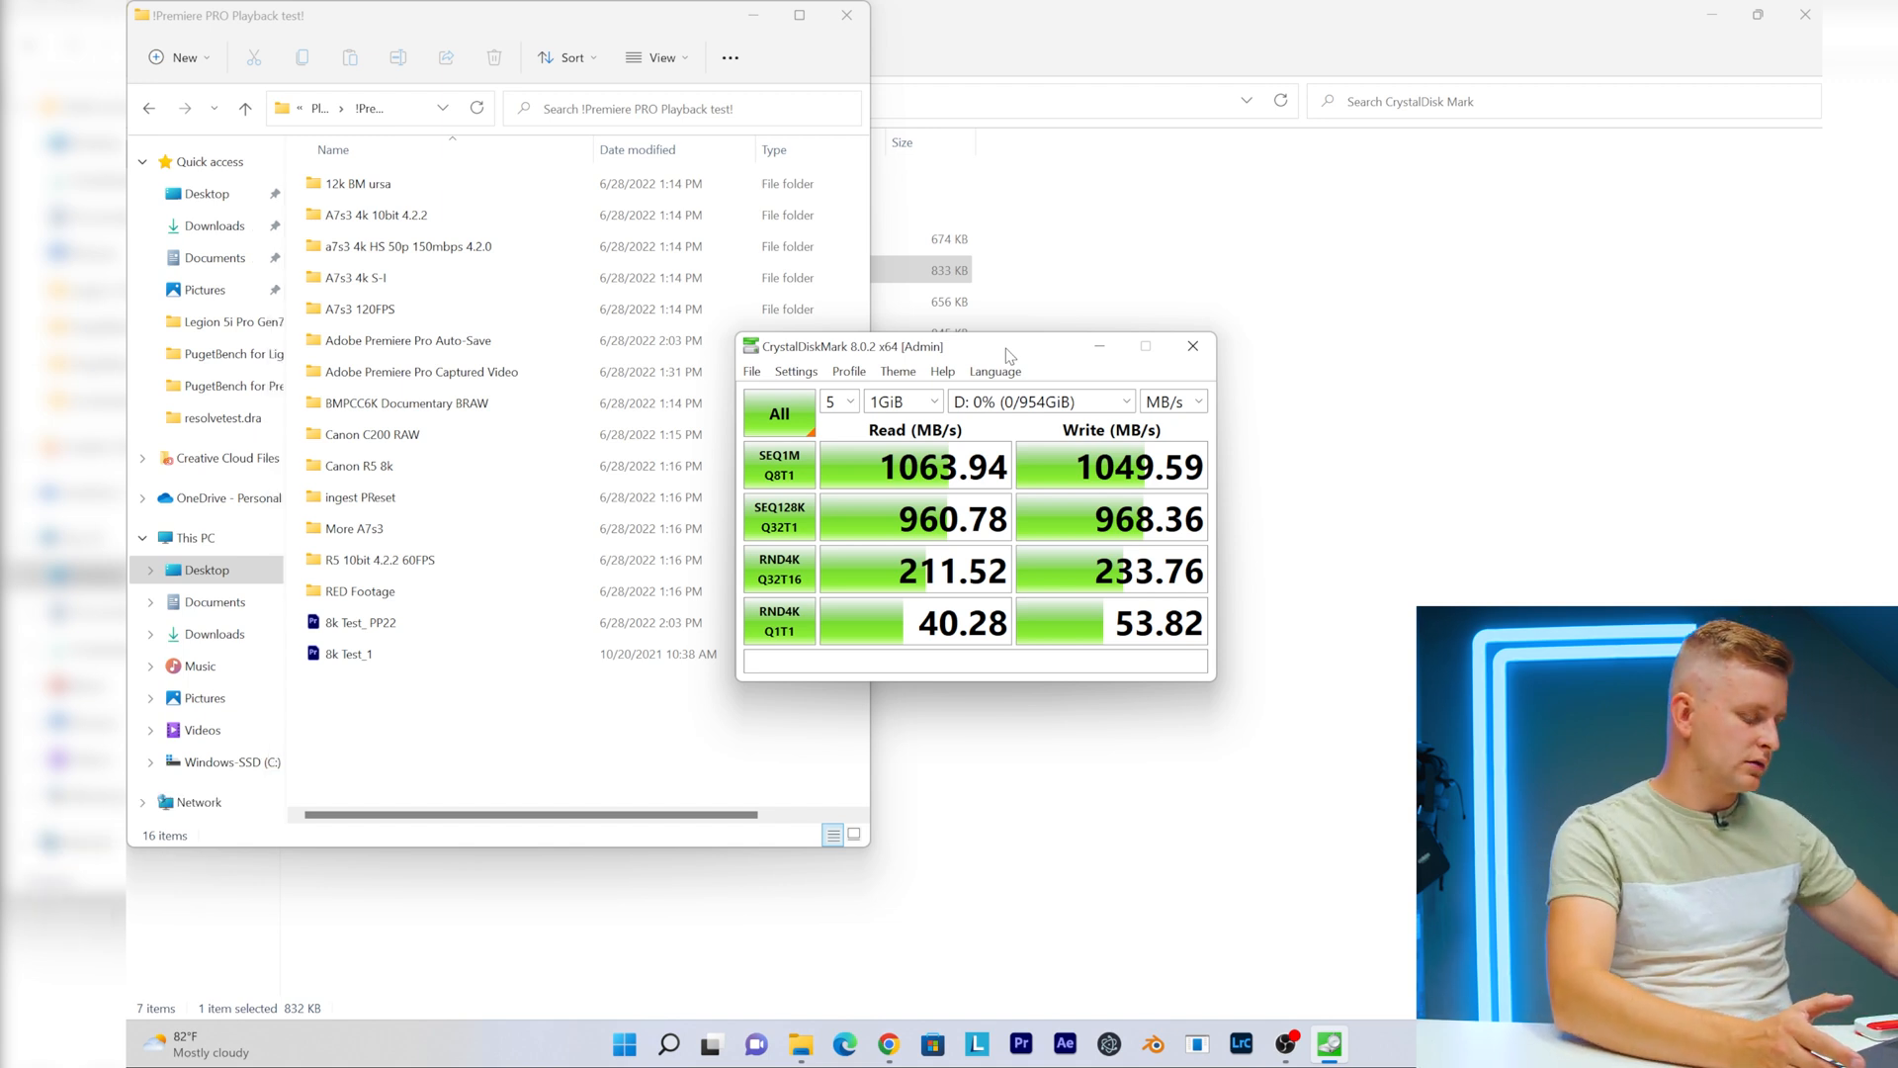
pyautogui.moveTo(1214, 372)
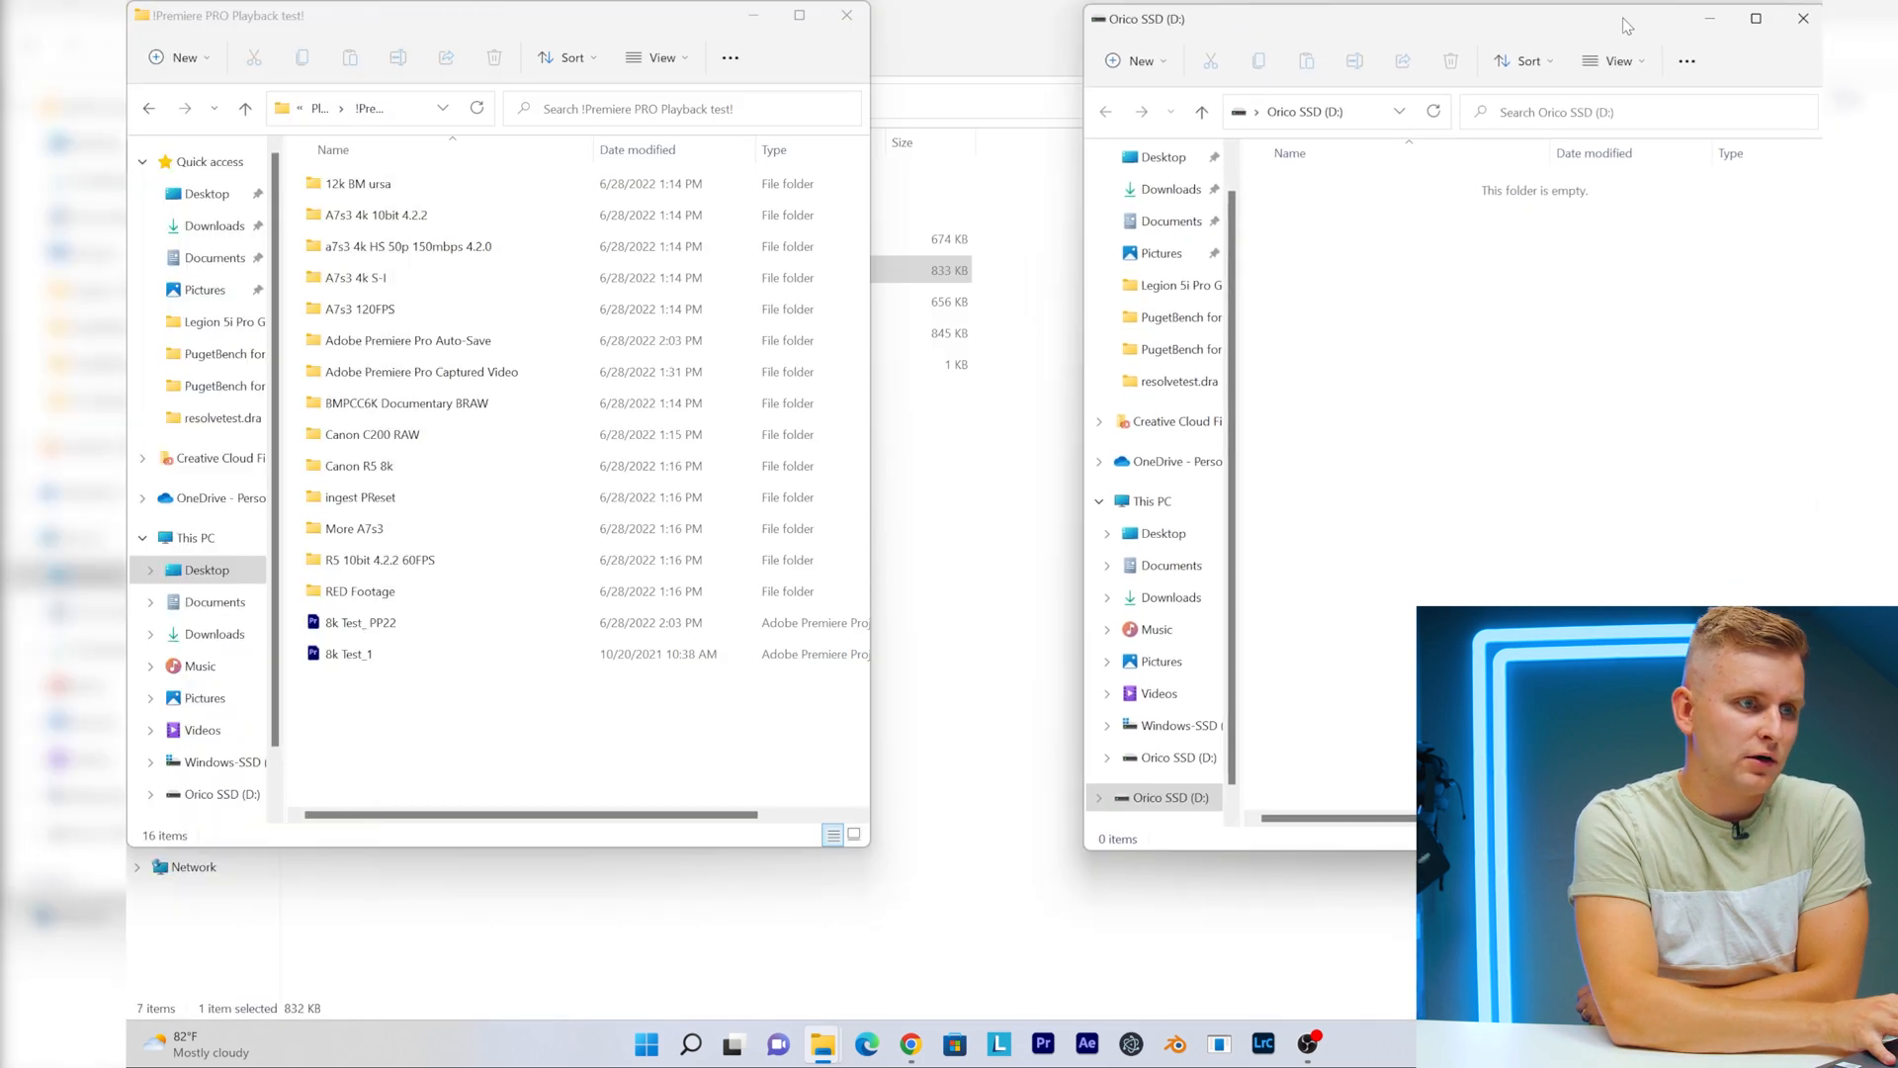
pyautogui.moveTo(1076, 858)
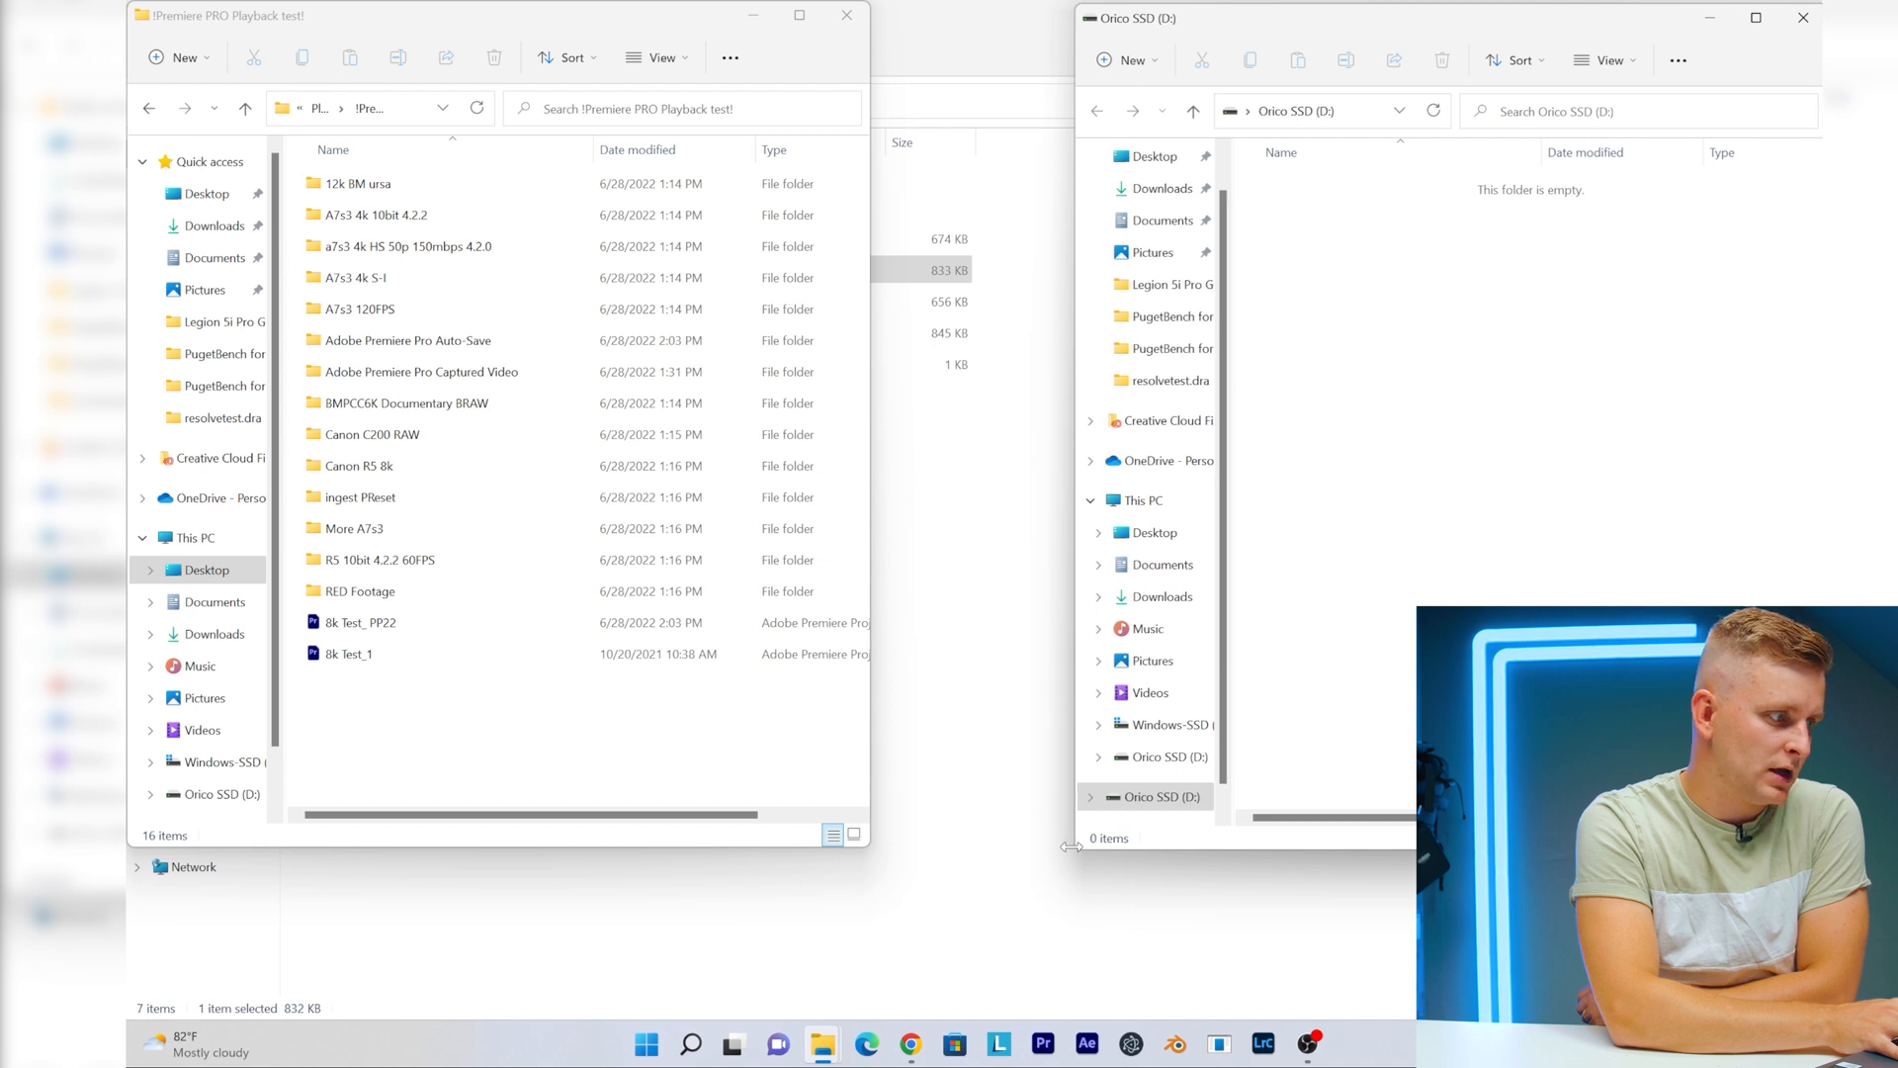
# Step: Arrange the footage folder window beside a second window on the empty Orico SSD (D:)
pyautogui.click(356, 184)
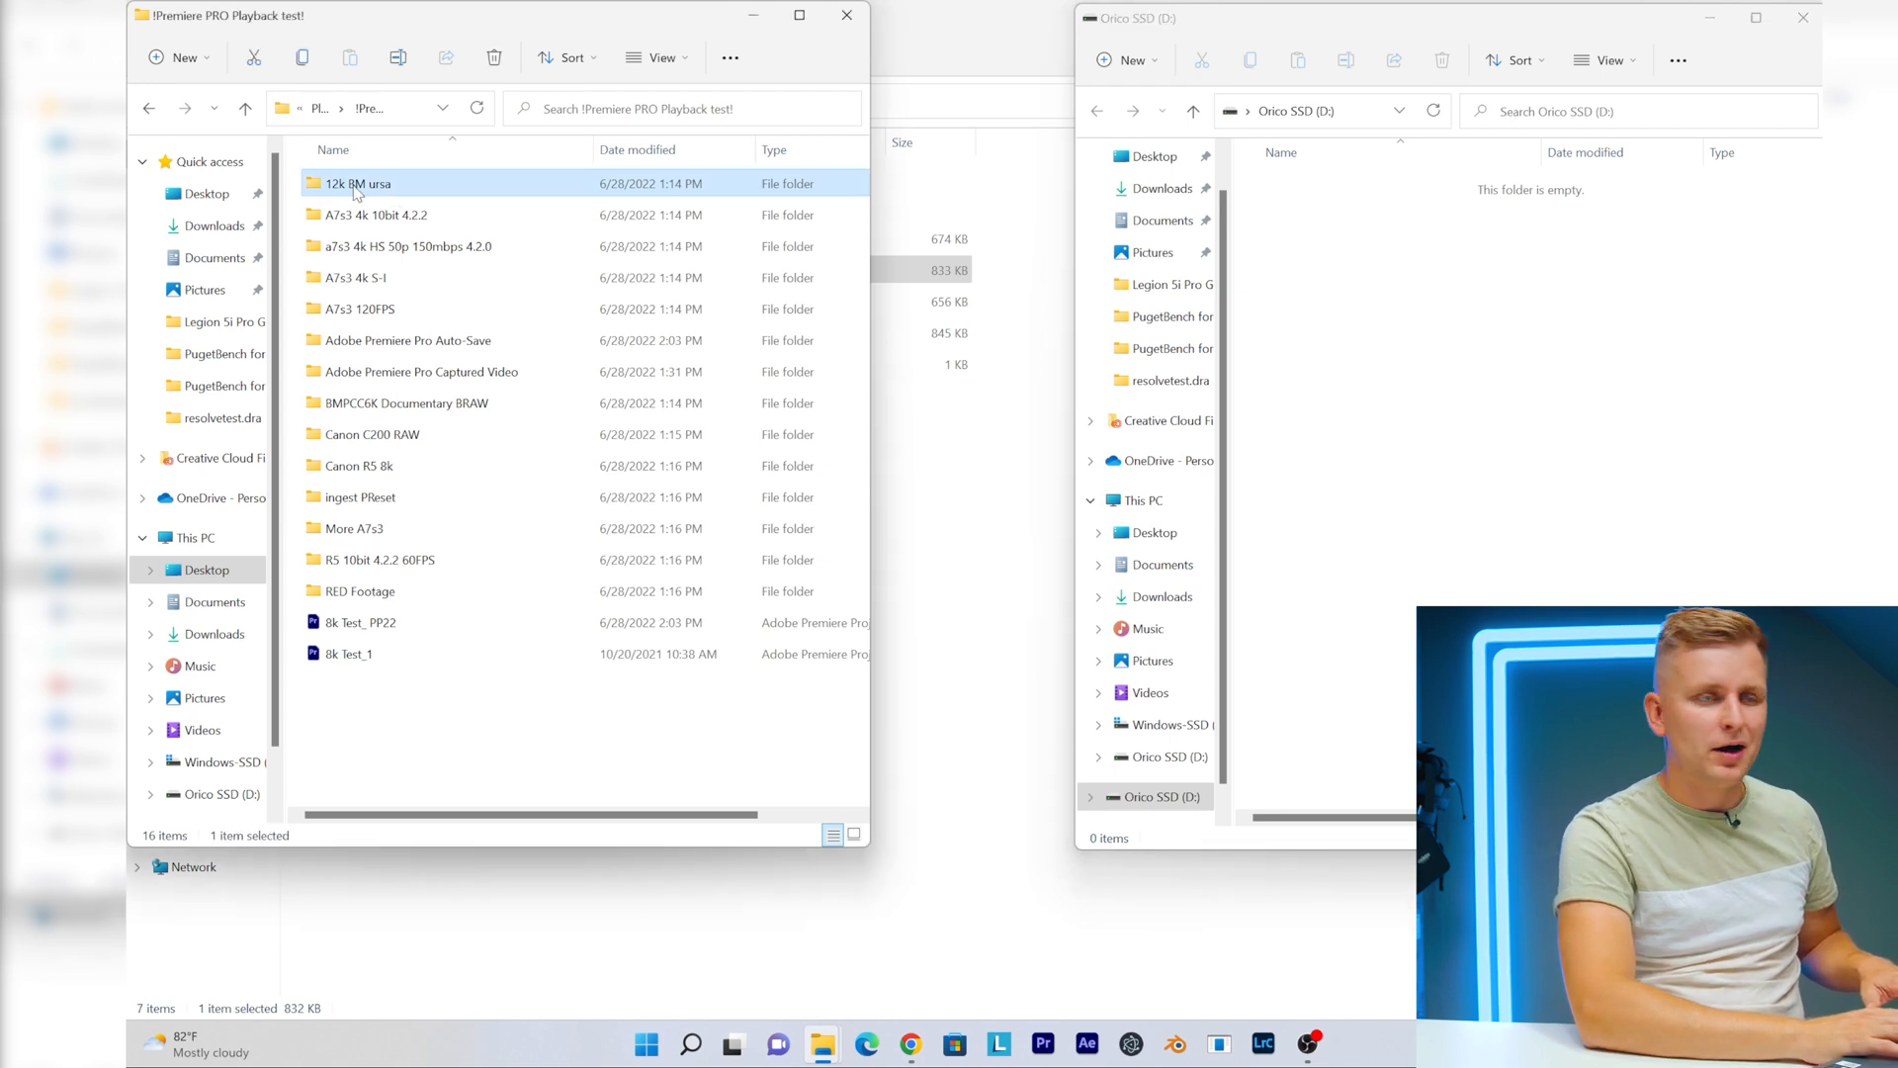
pyautogui.moveTo(324, 200)
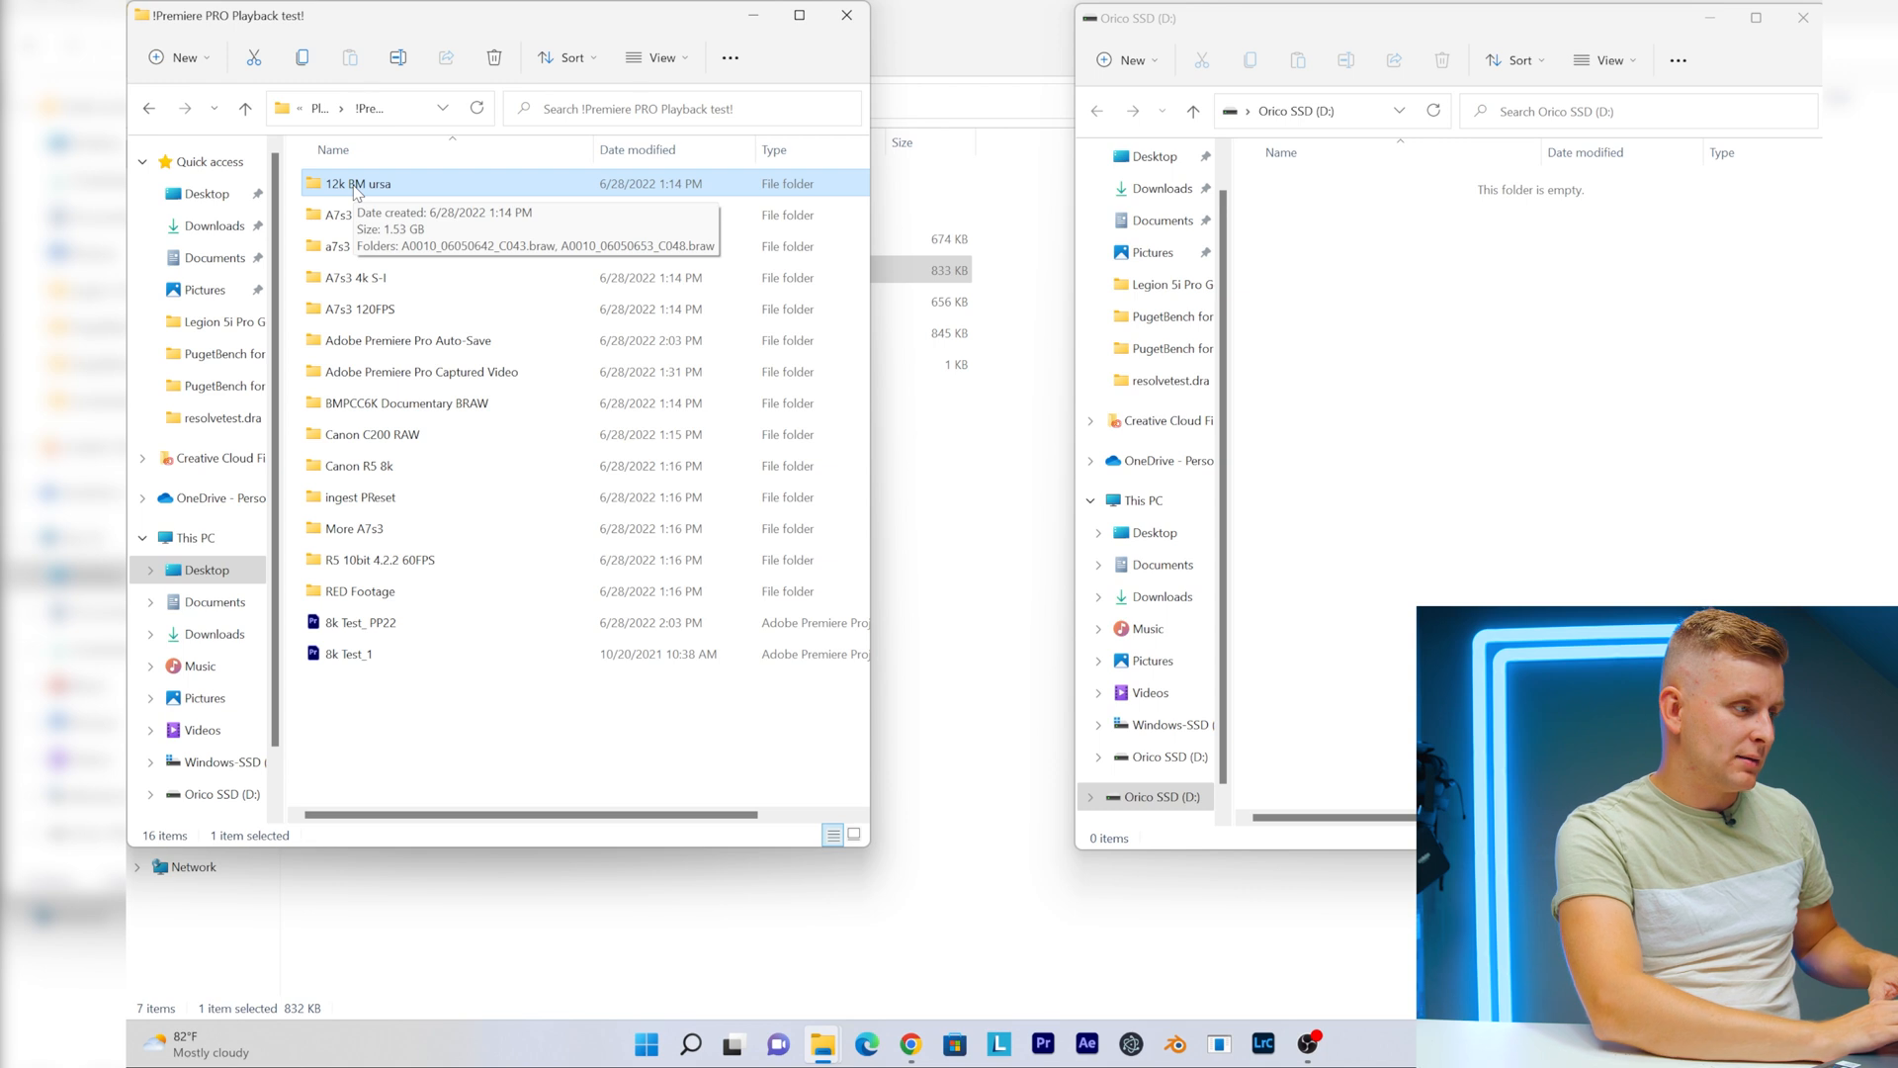
# Step: Open the Canon R5 8k folder's CRM clips beside the still-empty Orico SSD (D:)
pyautogui.doubleClick(360, 465)
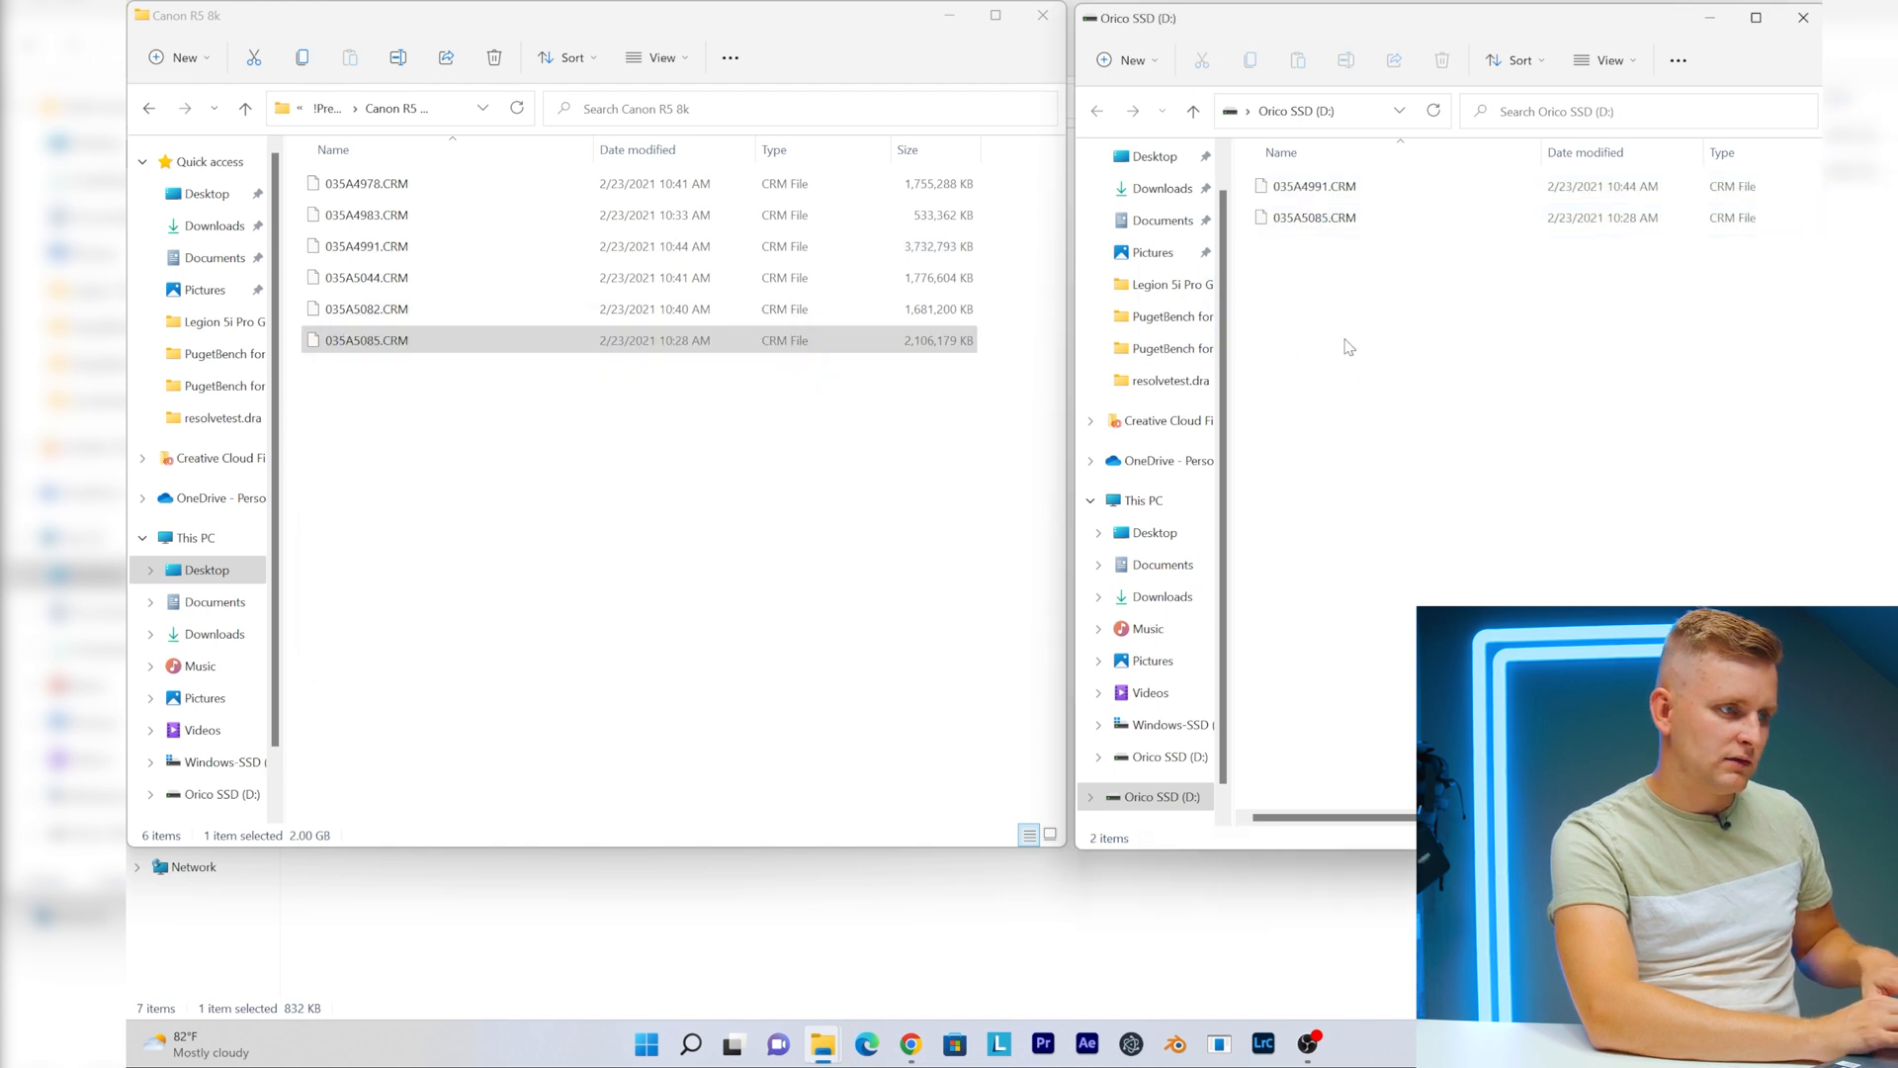
pyautogui.click(1314, 186)
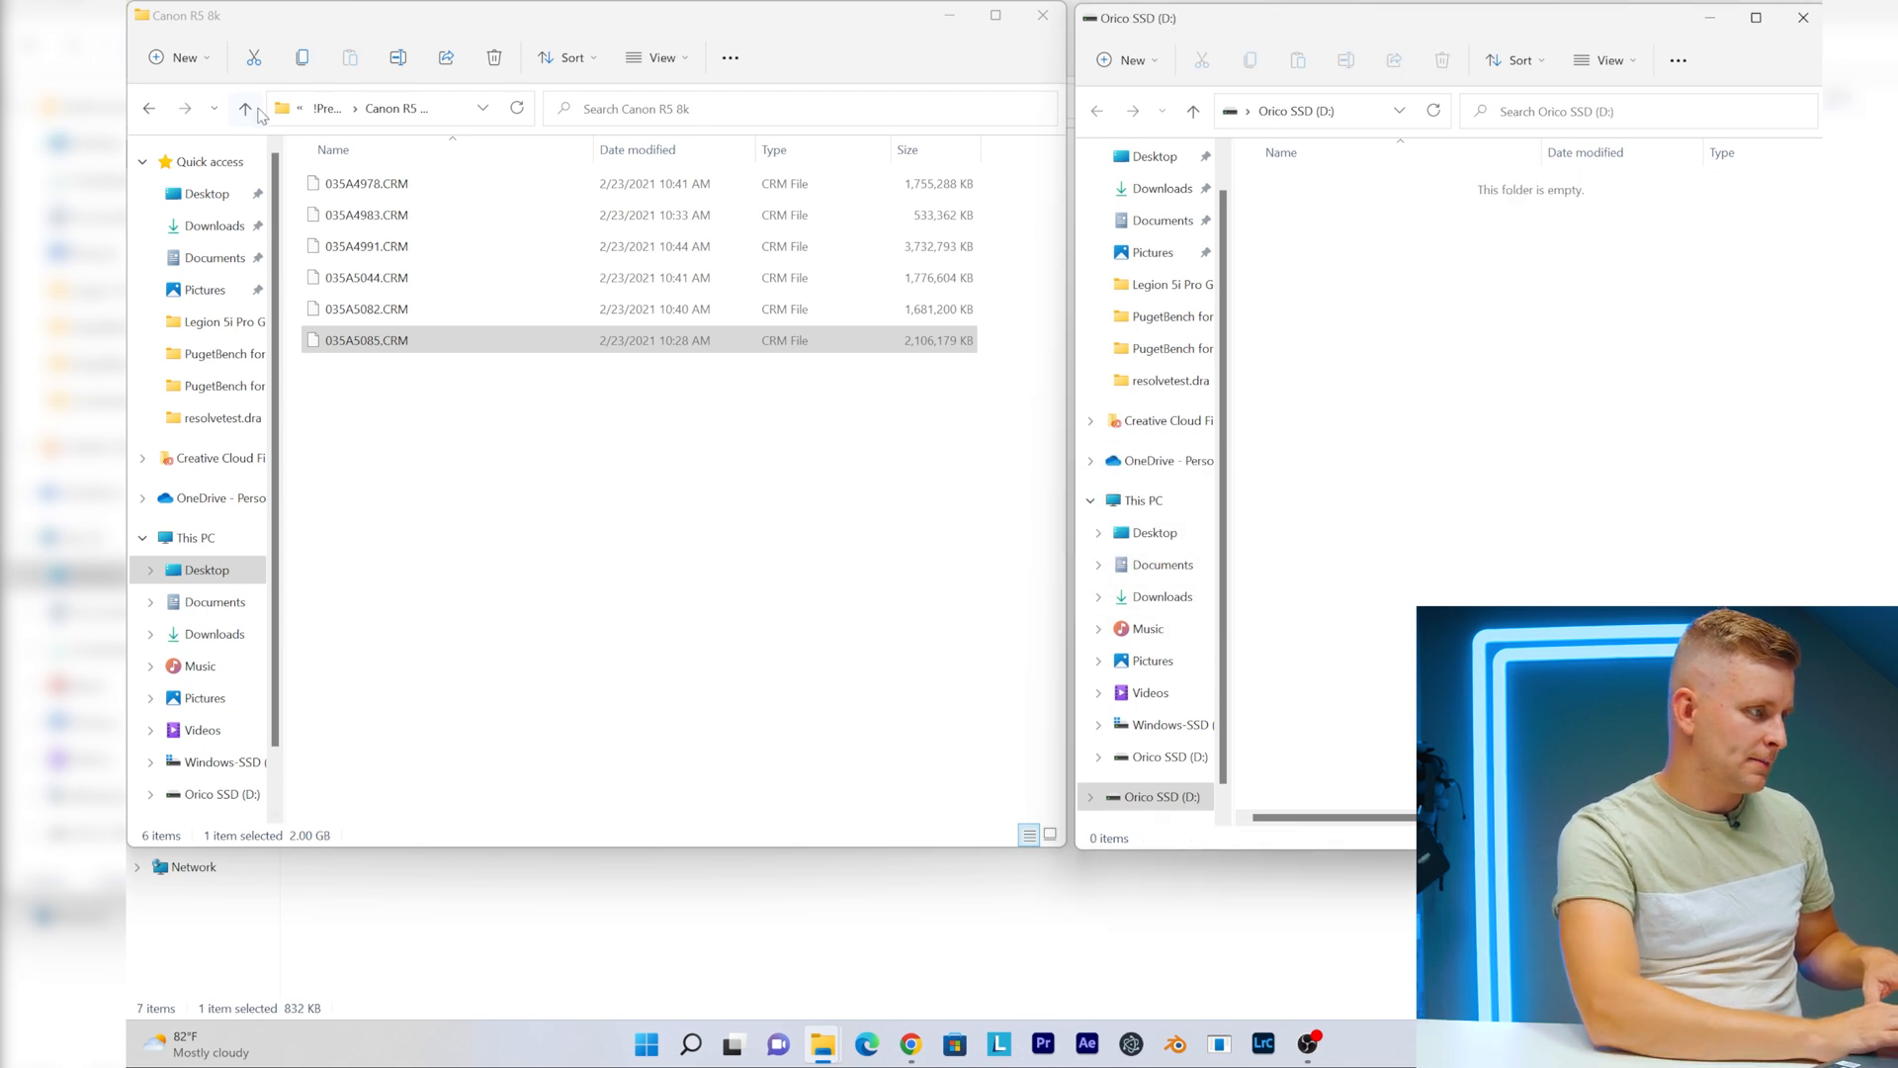
pyautogui.click(249, 109)
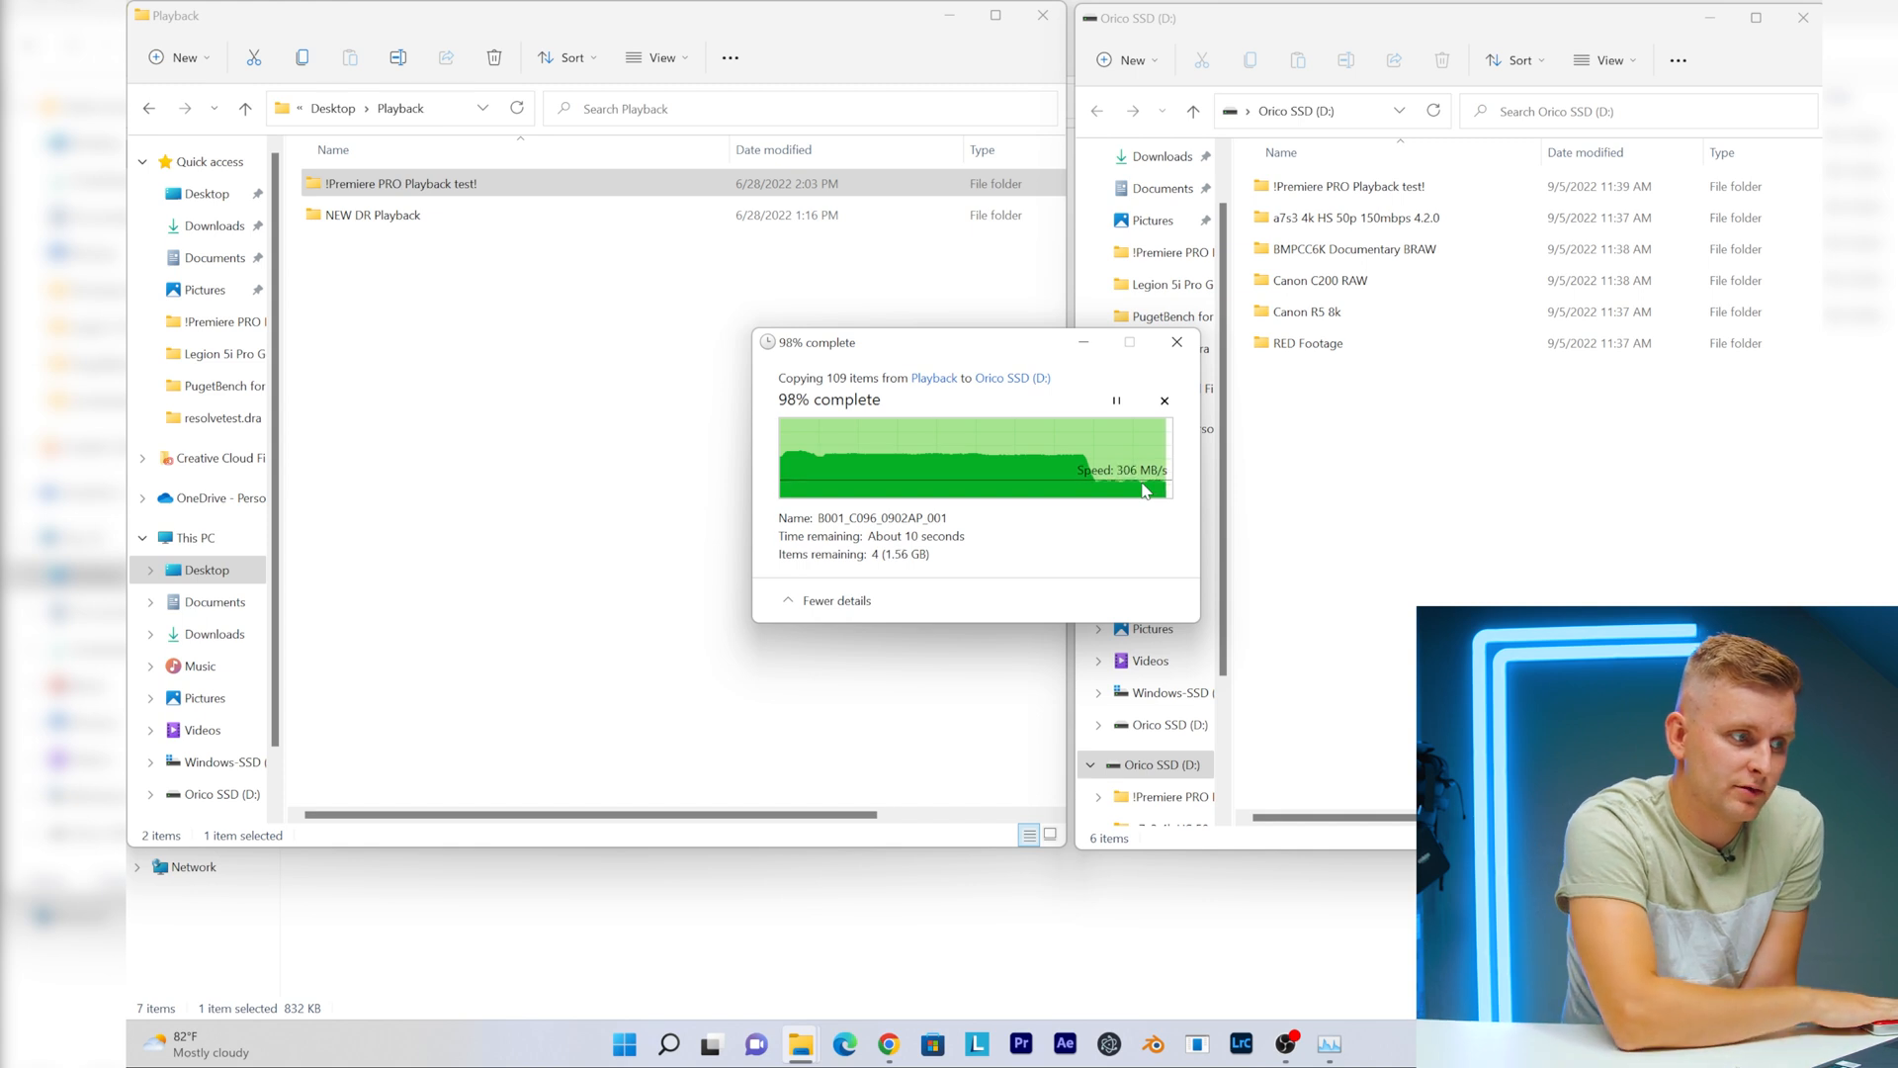
pyautogui.moveTo(1412, 265)
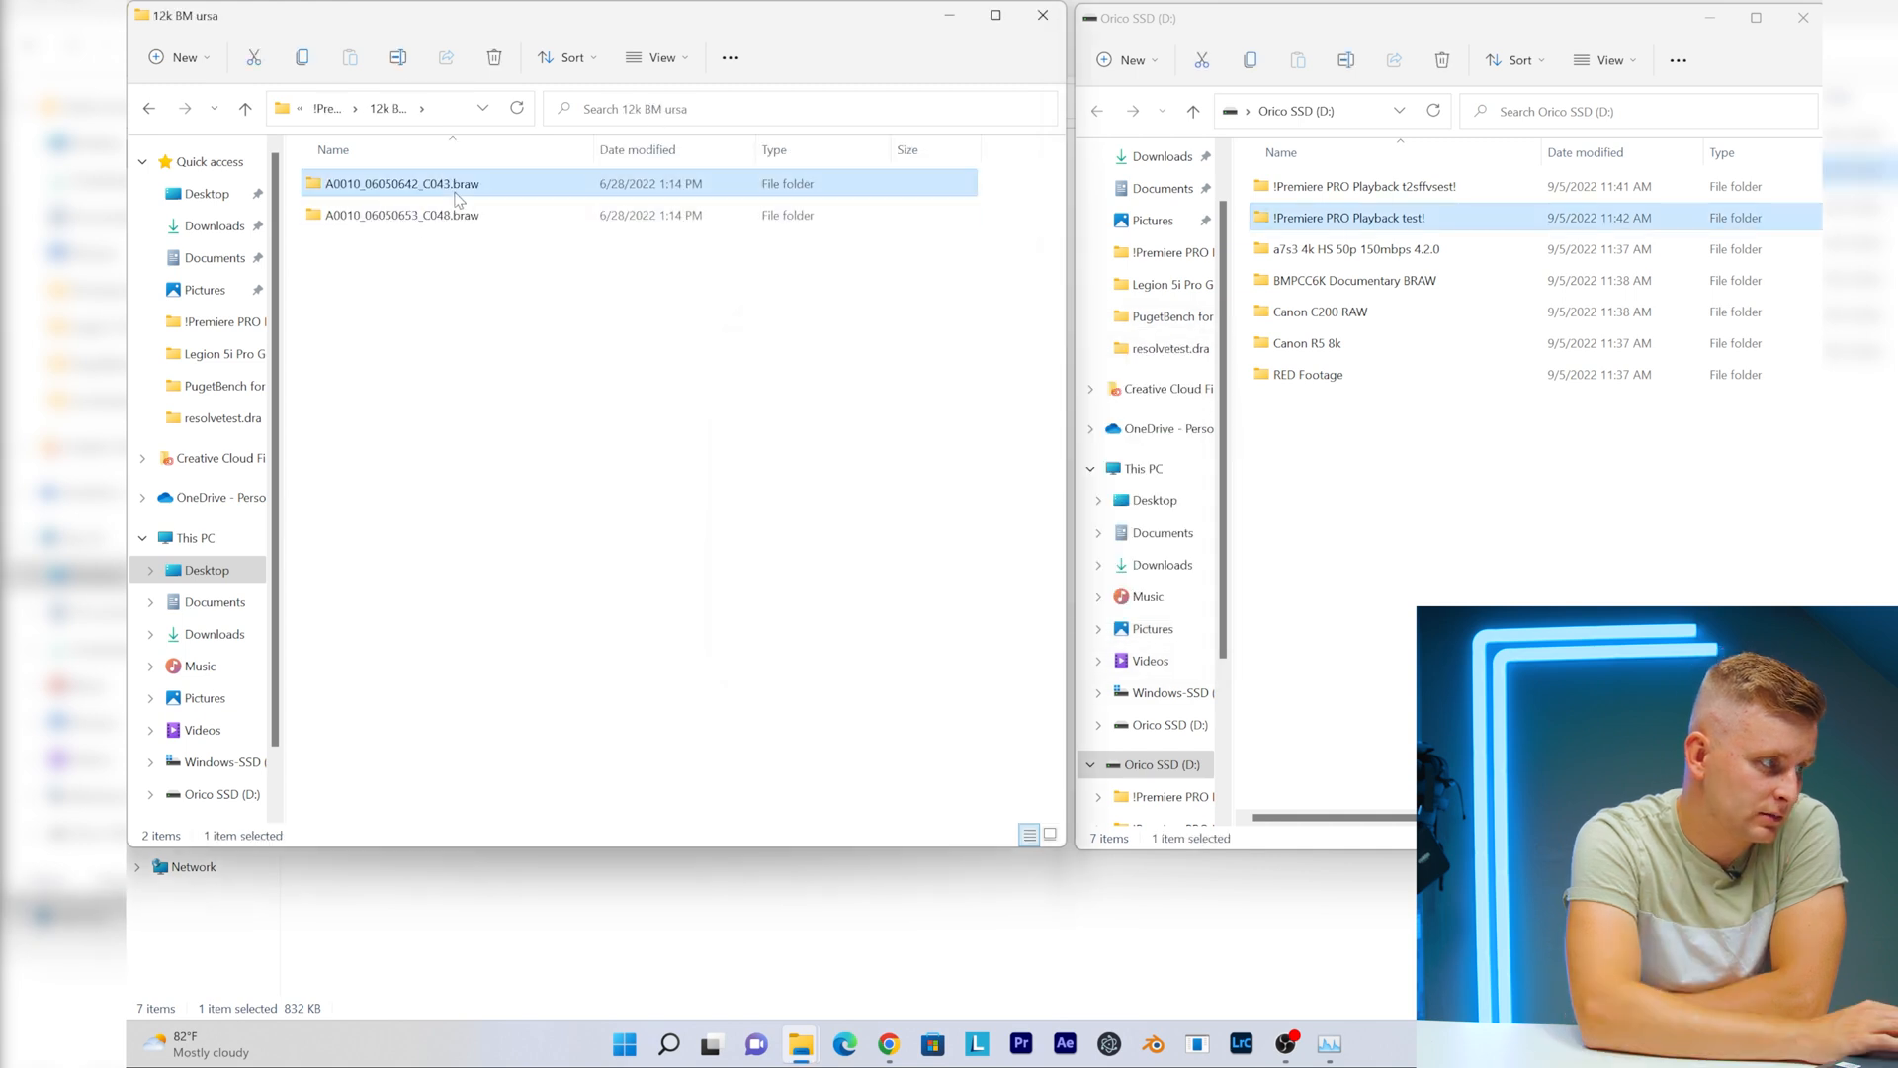
# Step: Return to !Premiere PRO Playback test! and select the folders from 12k 8M ursa through A7s3 120FPS for copying to D:
pyautogui.click(149, 109)
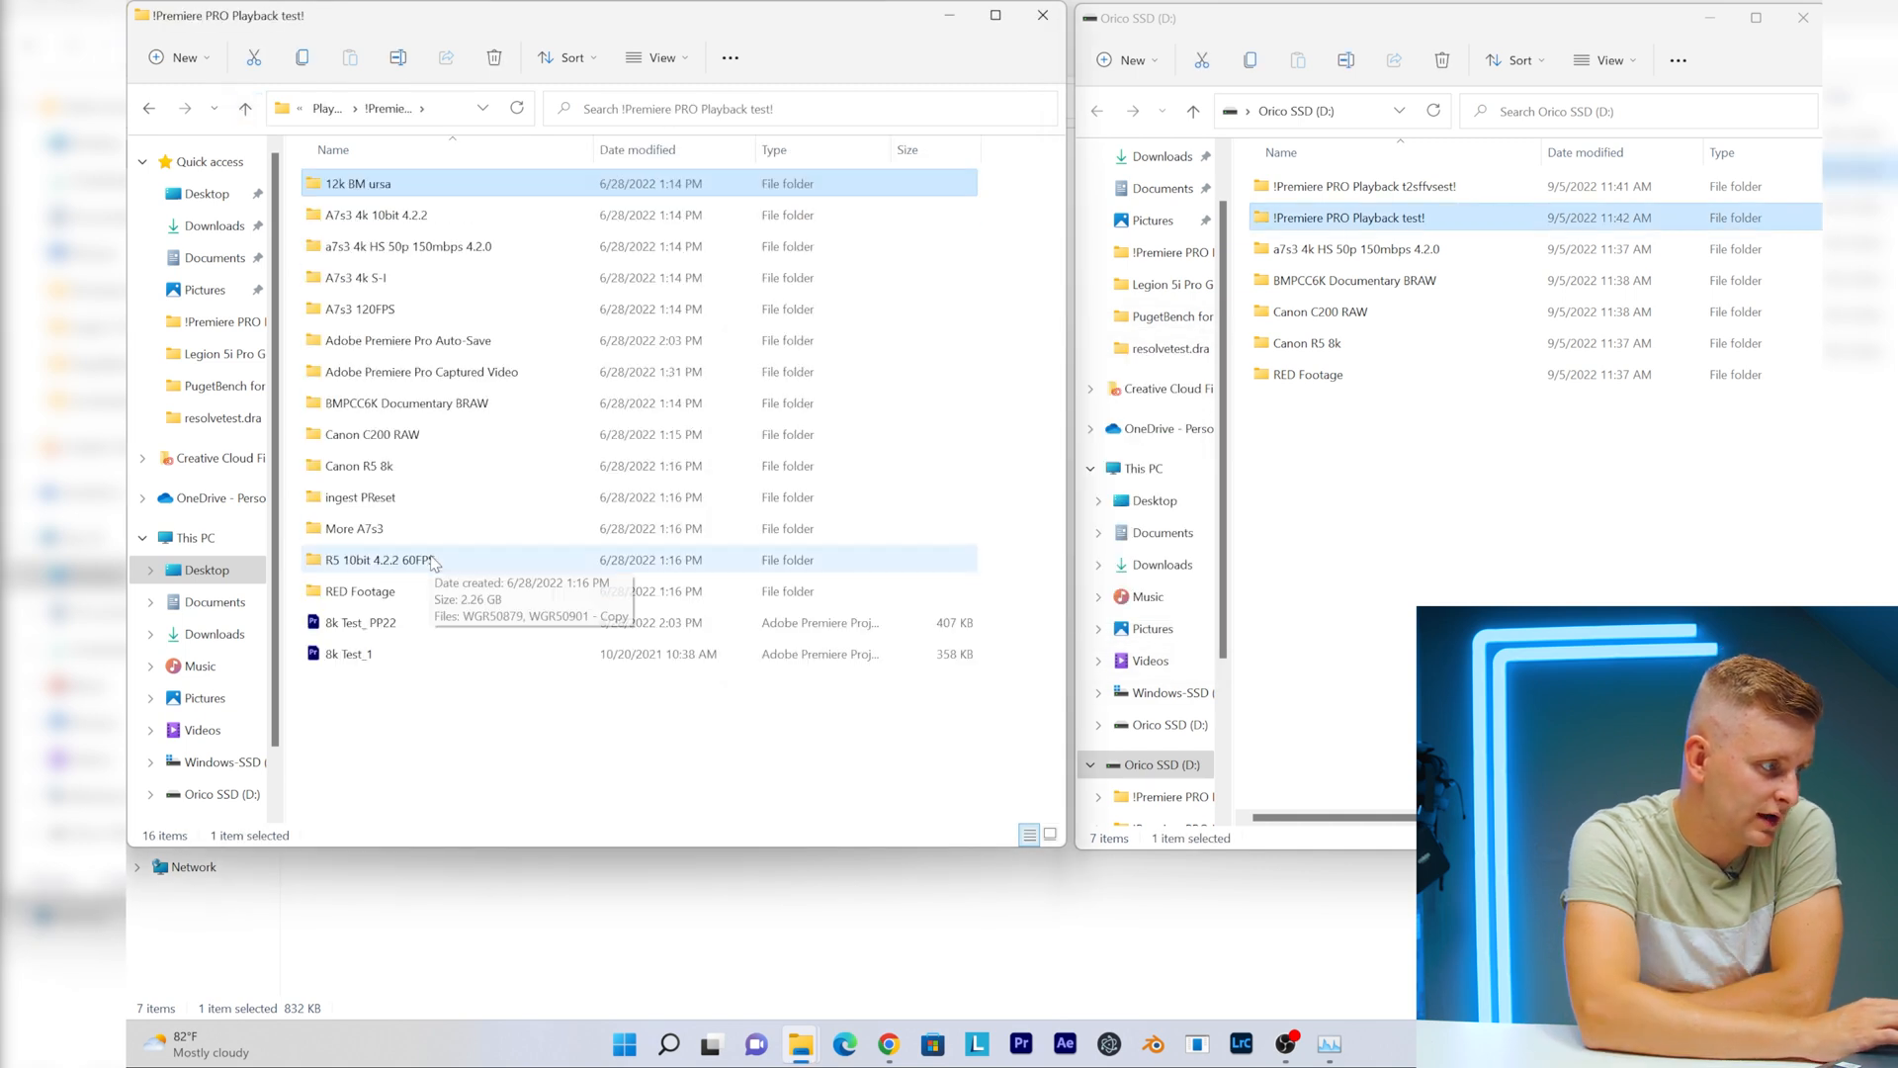
pyautogui.click(378, 308)
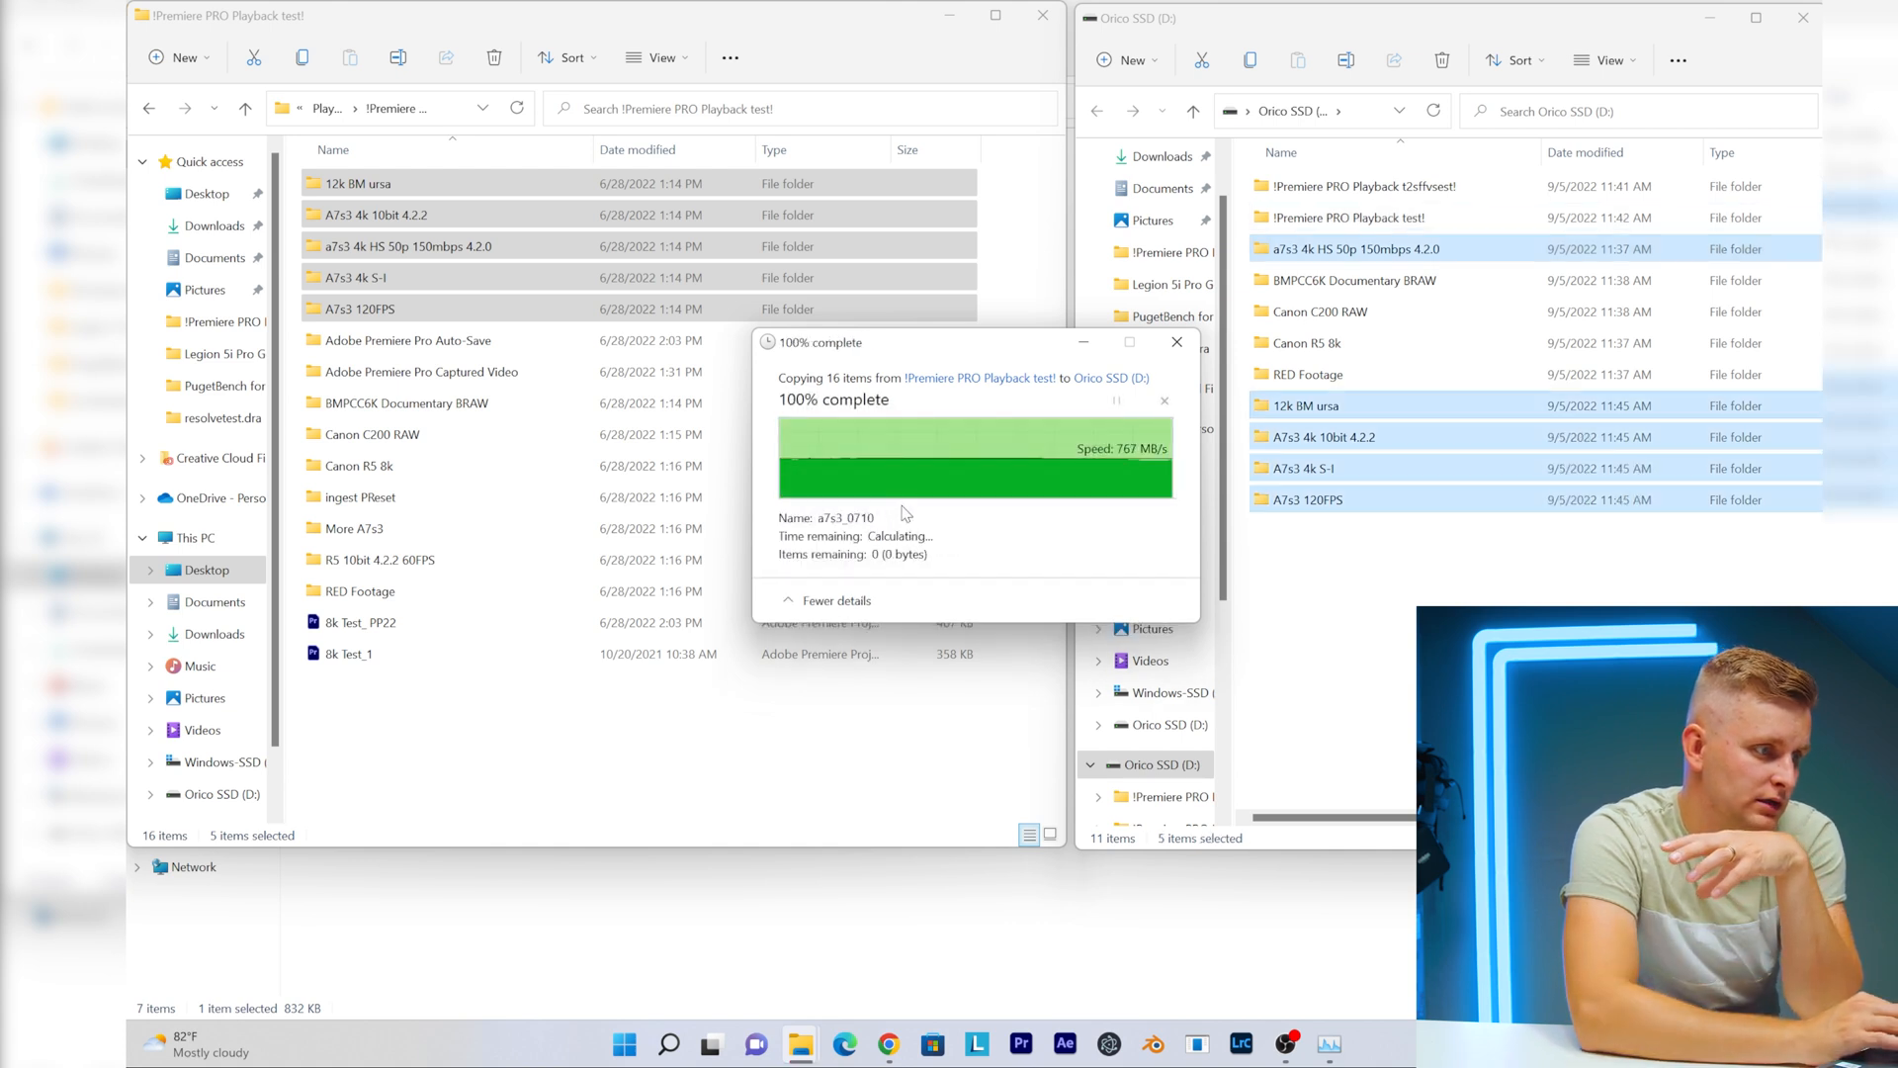
pyautogui.click(1177, 340)
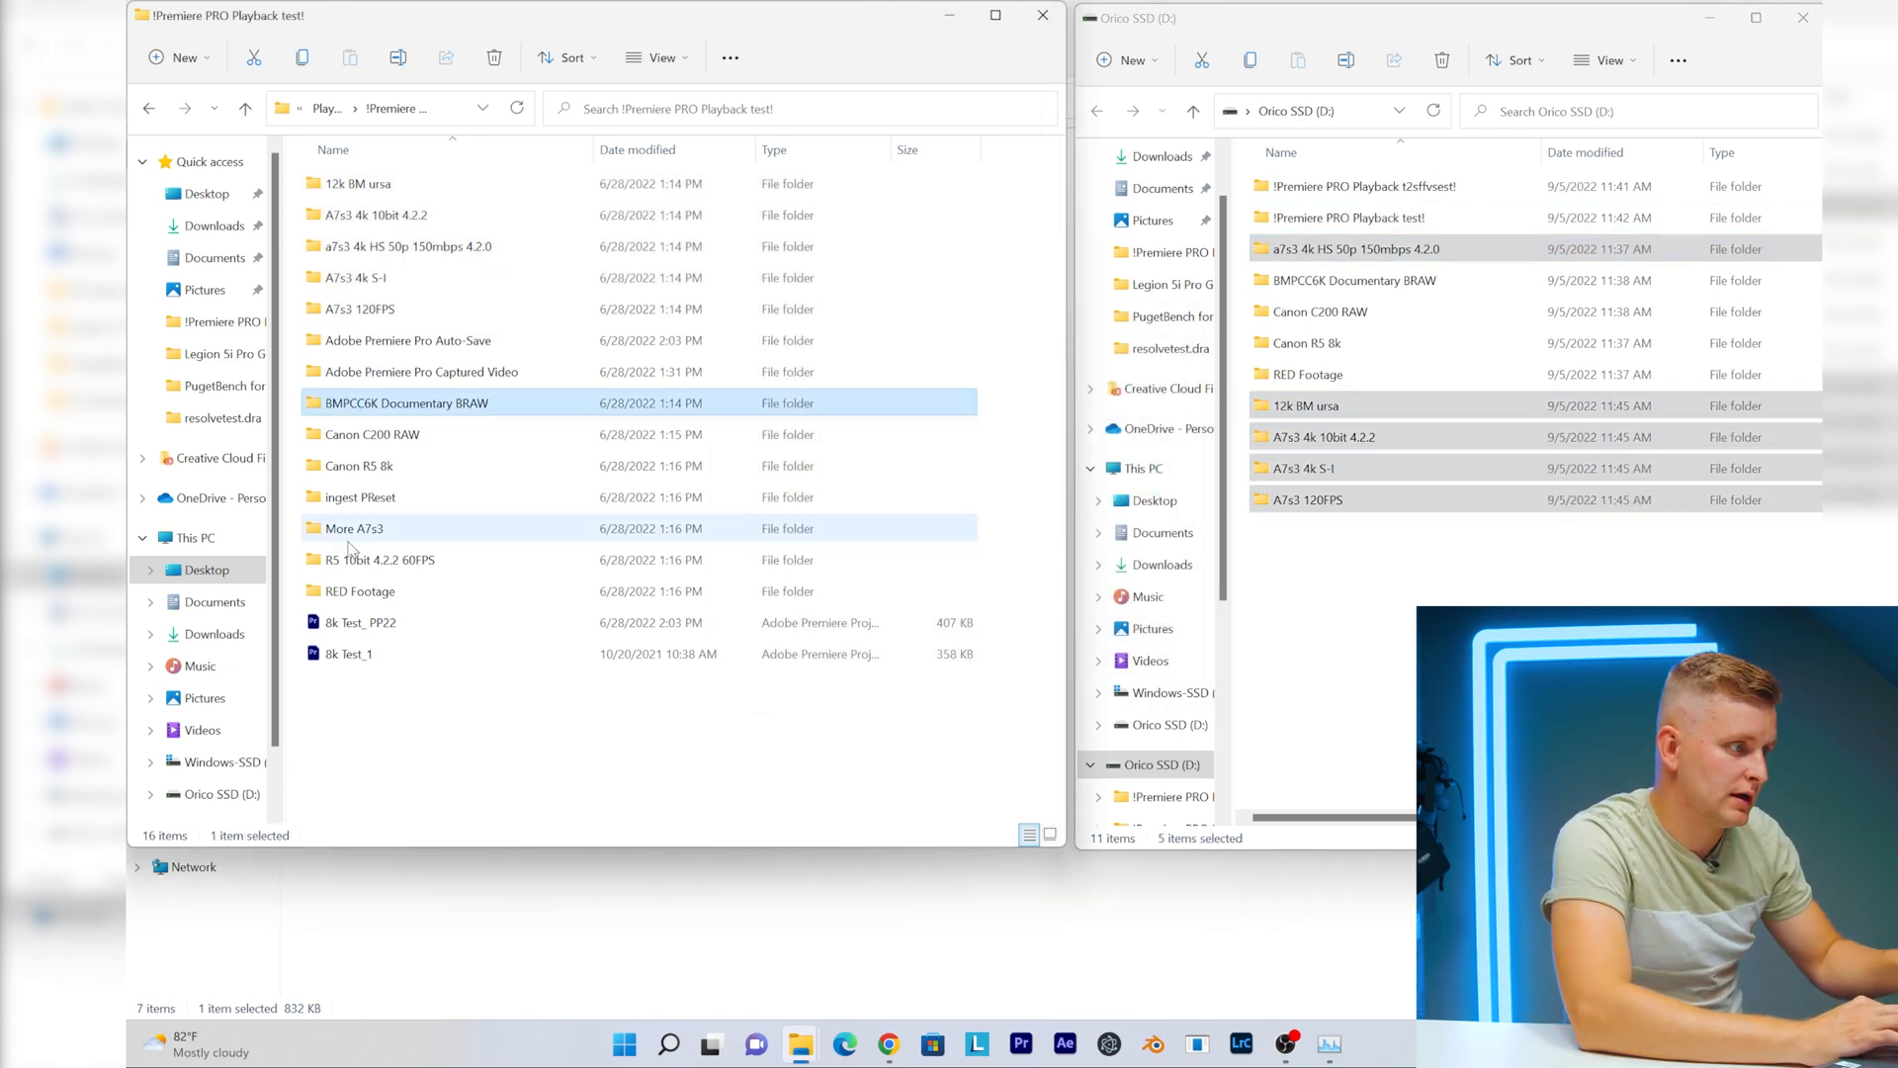